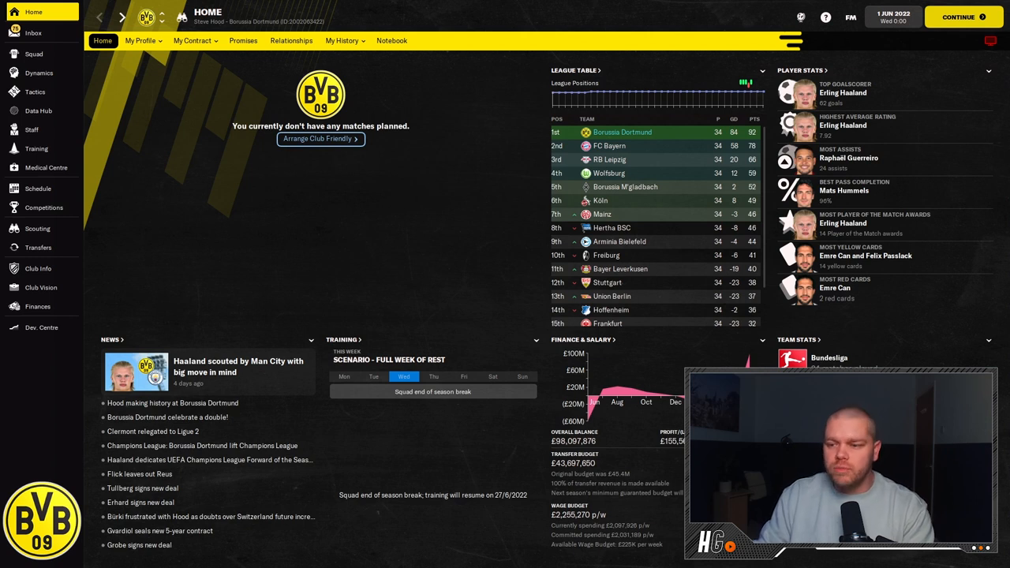
{"action": "mouse_move", "coordinate": [843, 91]}
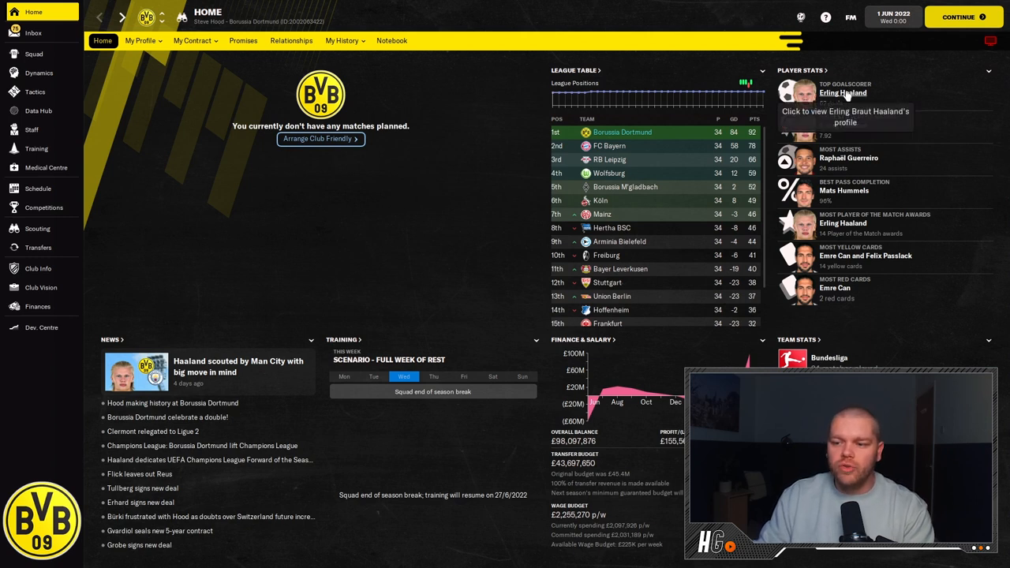
{"action": "left_click", "coordinate": [843, 91]}
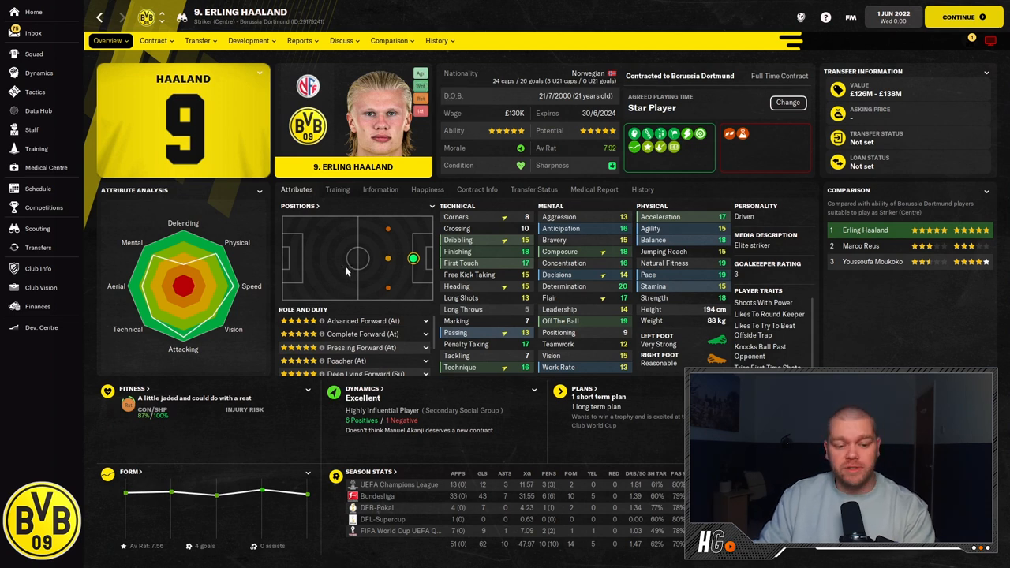
{"action": "left_click", "coordinate": [33, 13]}
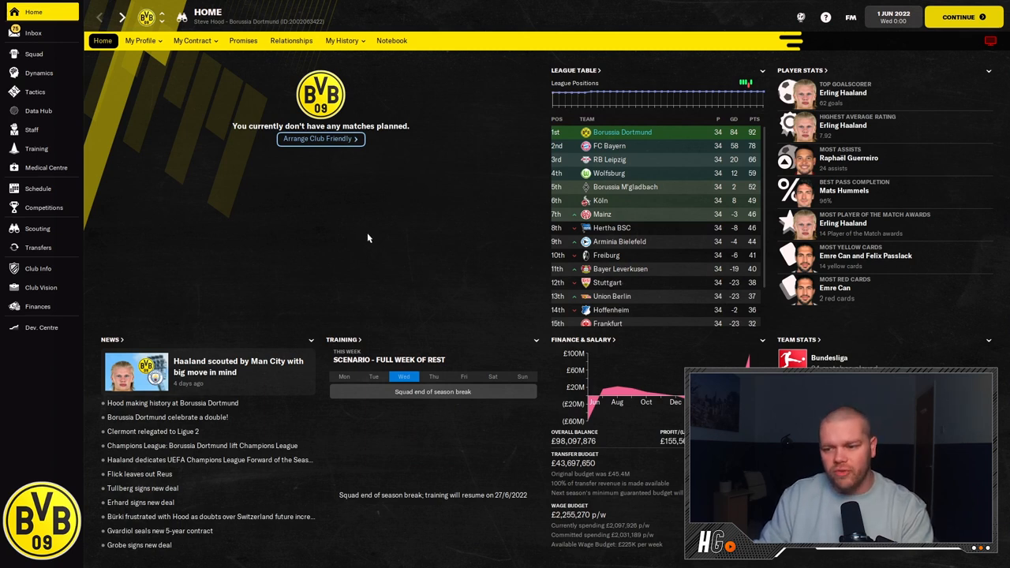
{"action": "mouse_move", "coordinate": [501, 322]}
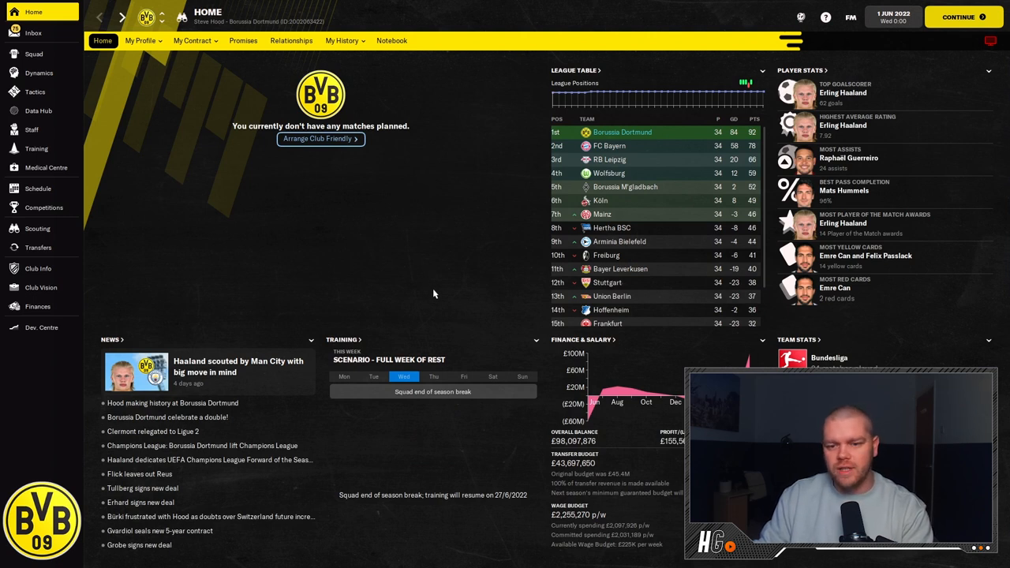
{"action": "mouse_move", "coordinate": [423, 318]}
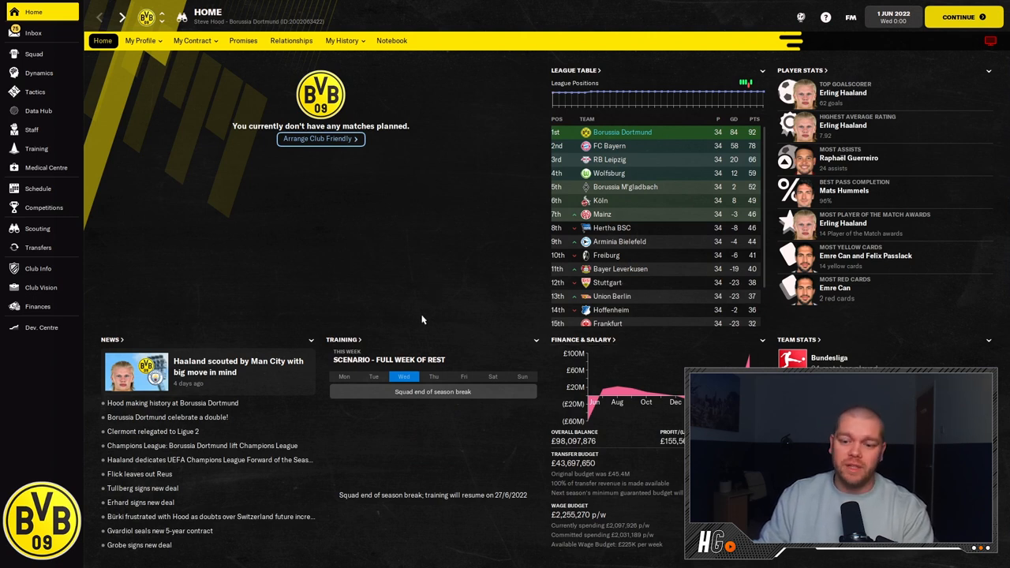
{"action": "mouse_move", "coordinate": [410, 303]}
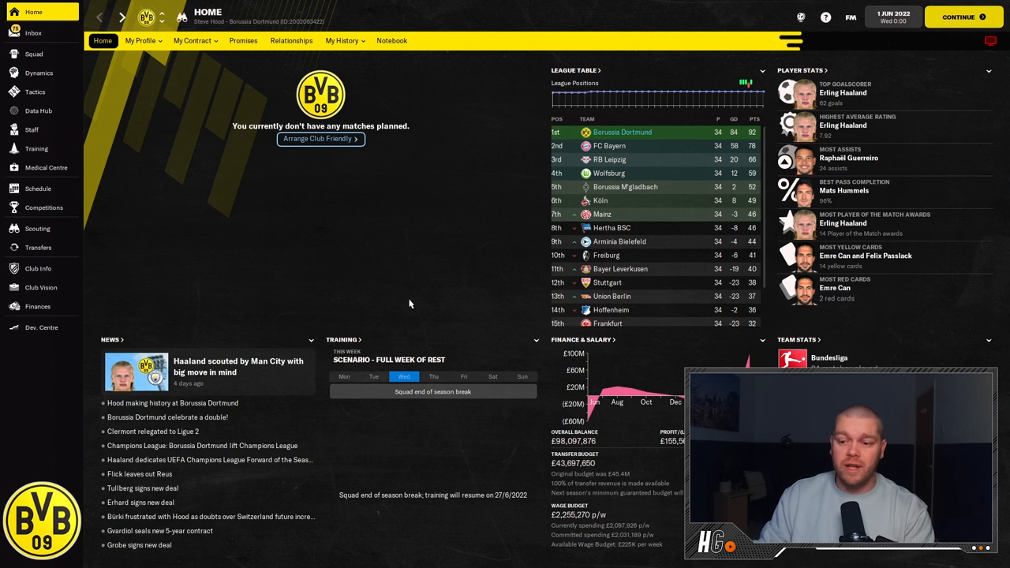
{"action": "mouse_move", "coordinate": [410, 298]}
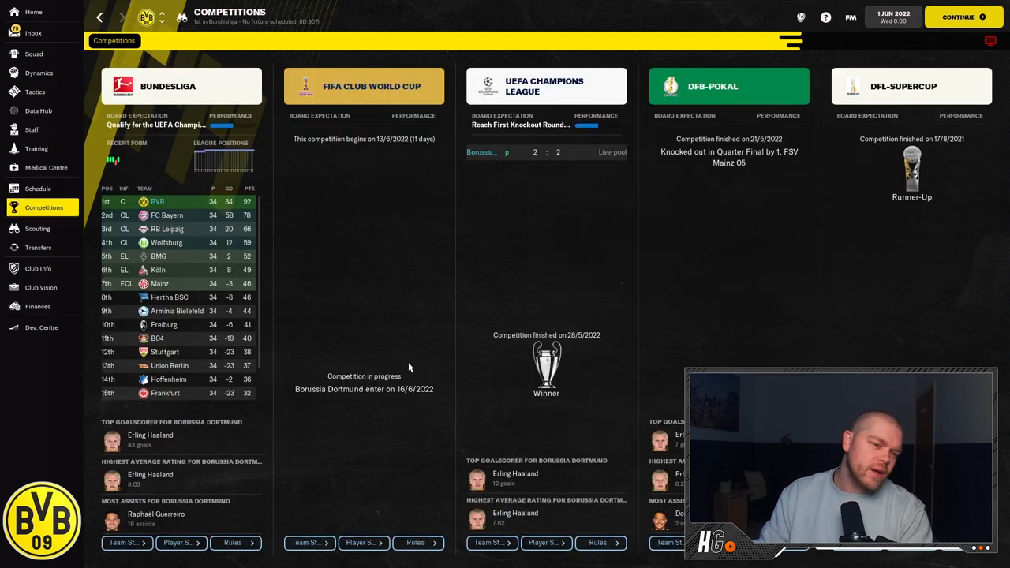
{"action": "mouse_move", "coordinate": [742, 360]}
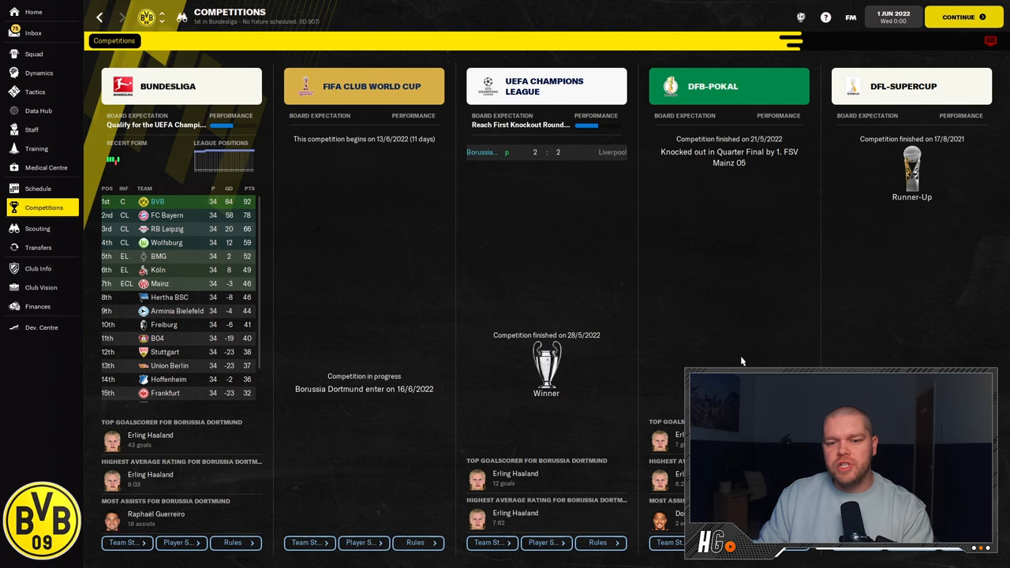
{"action": "mouse_move", "coordinate": [802, 232]}
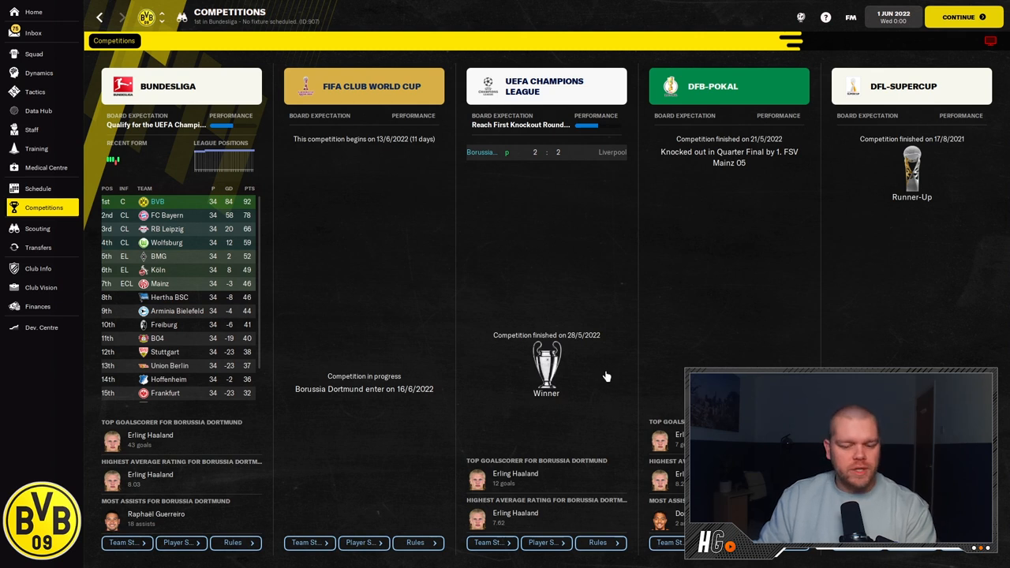
{"action": "mouse_move", "coordinate": [509, 497]}
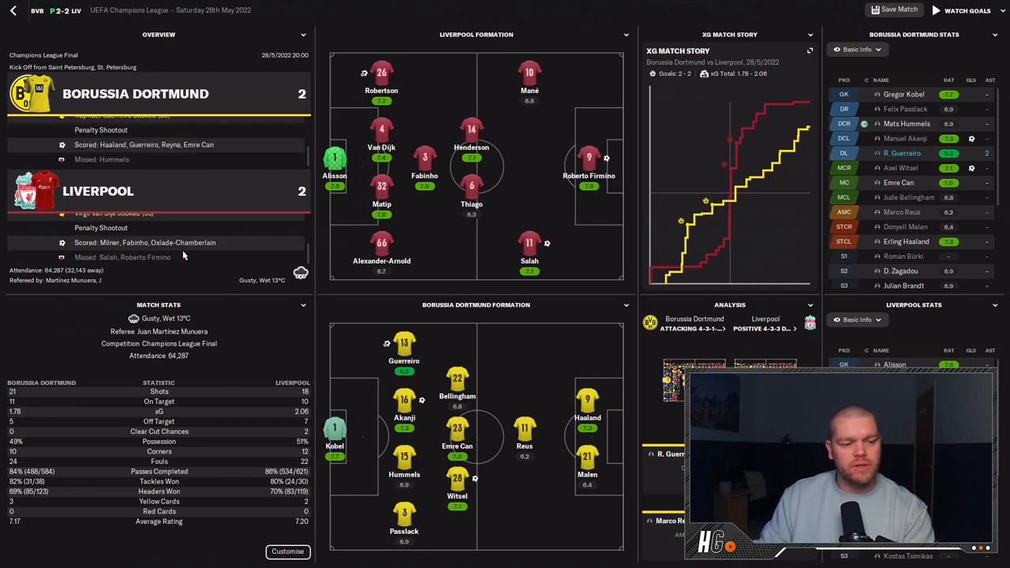
{"action": "mouse_move", "coordinate": [105, 257]}
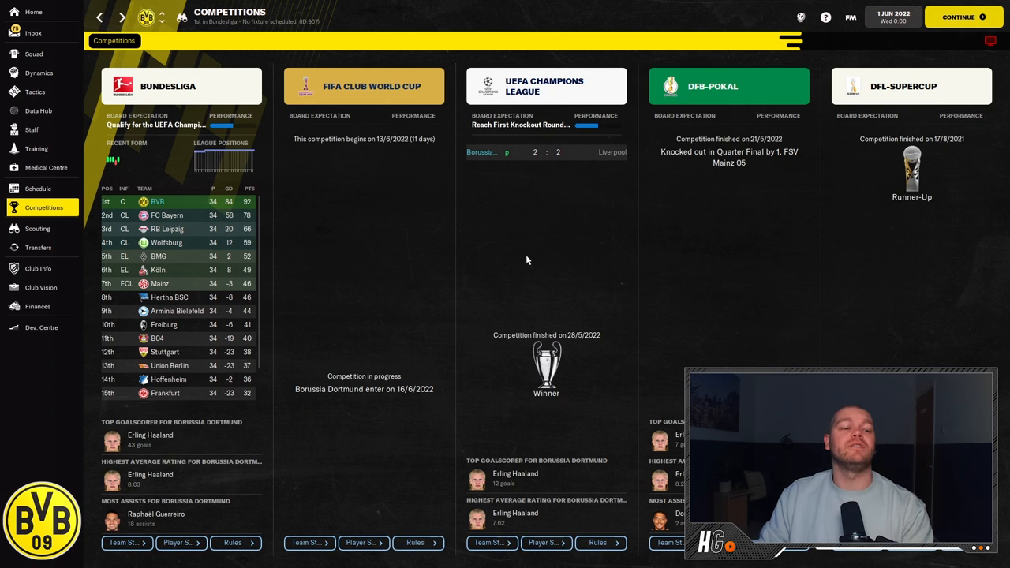
{"action": "mouse_move", "coordinate": [561, 275]}
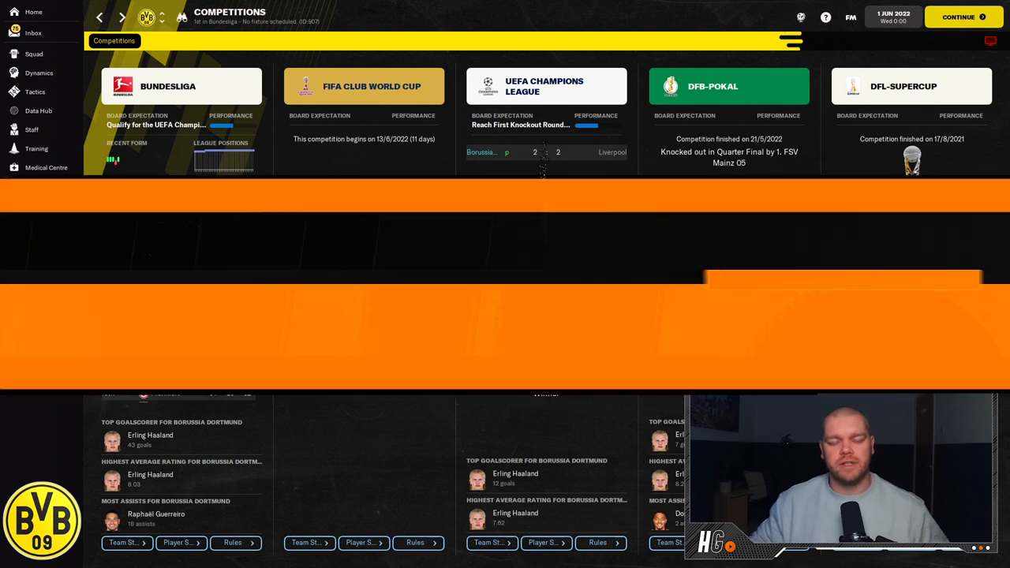
- Load the Atalanta save and show its competitions overview with the Serie A TIM table
{"action": "left_click", "coordinate": [33, 13]}
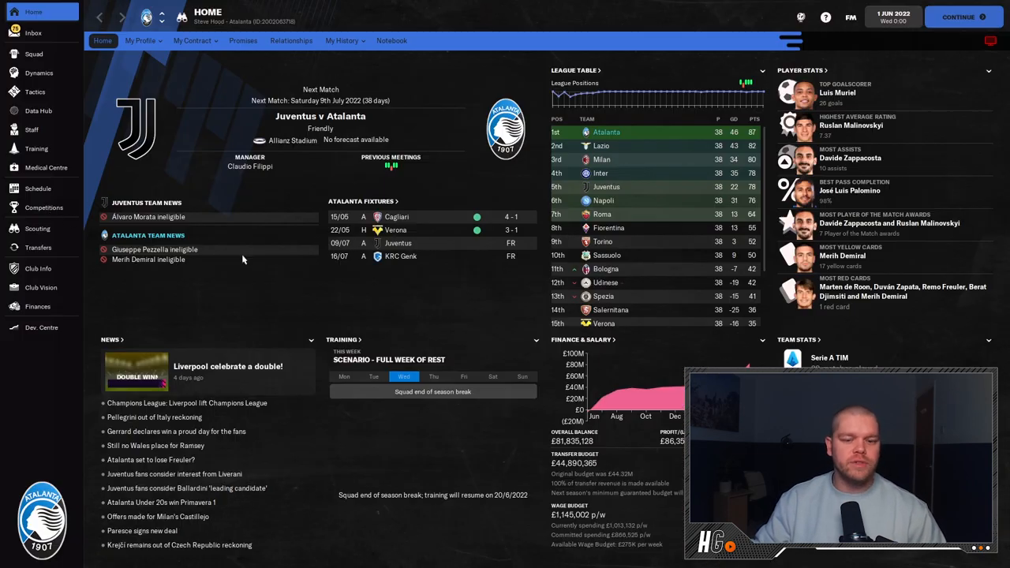
{"action": "left_click", "coordinate": [44, 208]}
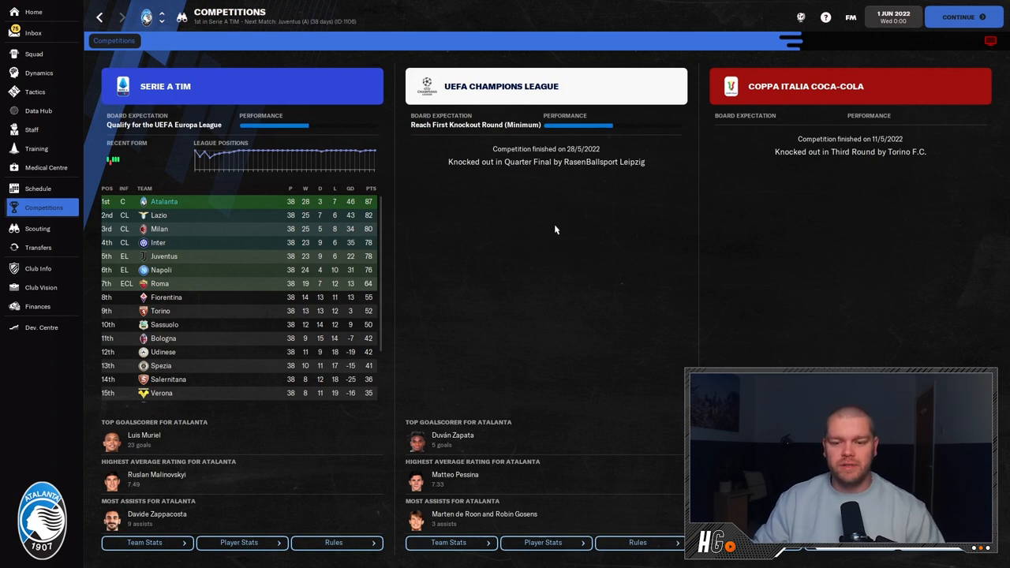
{"action": "mouse_move", "coordinate": [564, 234]}
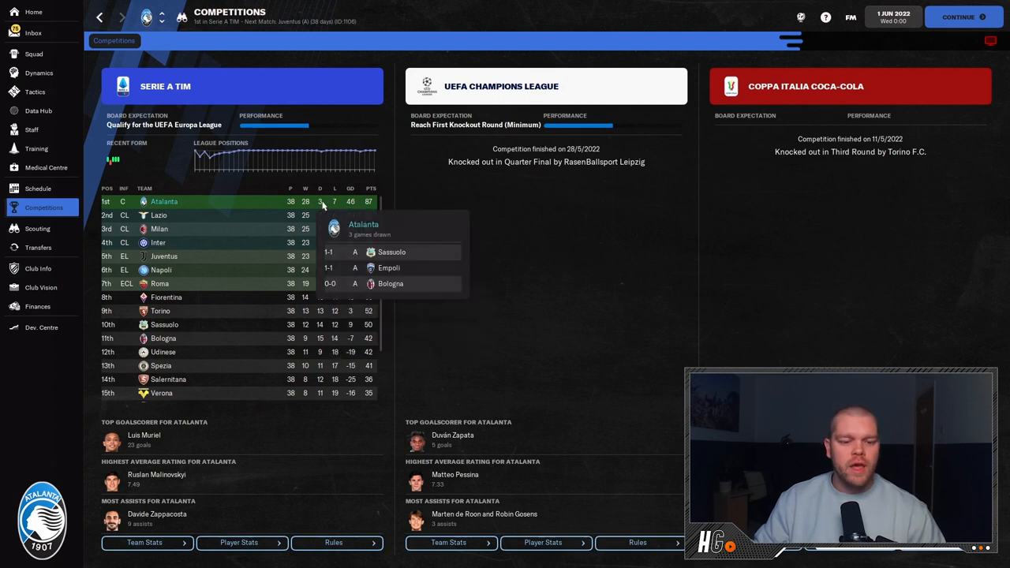
{"action": "mouse_move", "coordinate": [202, 445]}
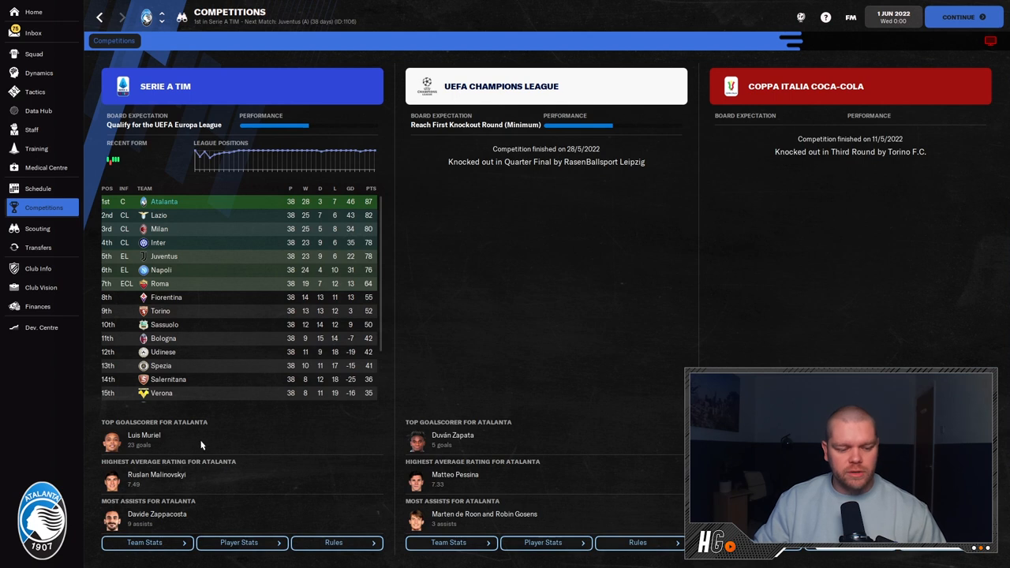
{"action": "mouse_move", "coordinate": [300, 445]}
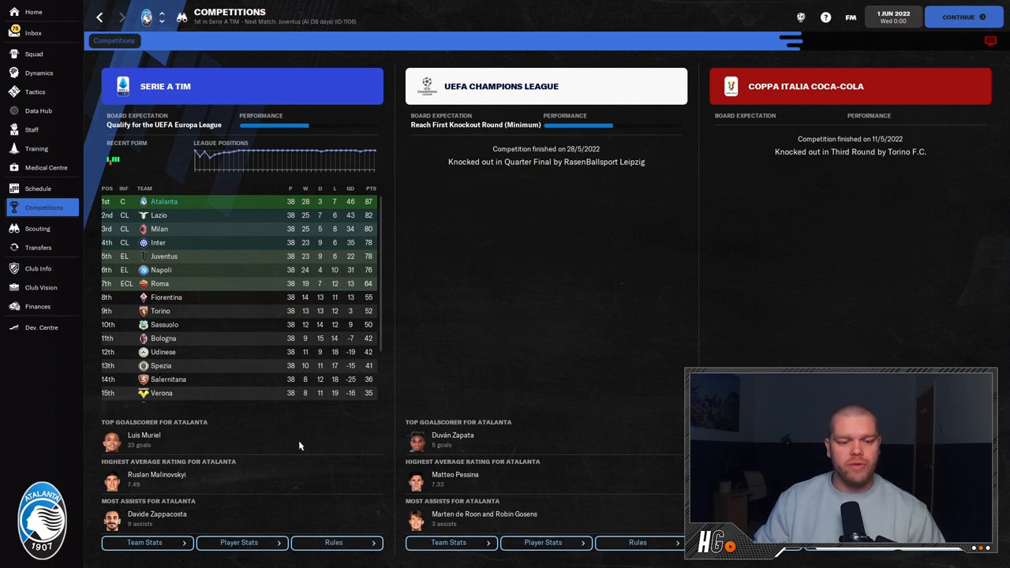
{"action": "mouse_move", "coordinate": [278, 429]}
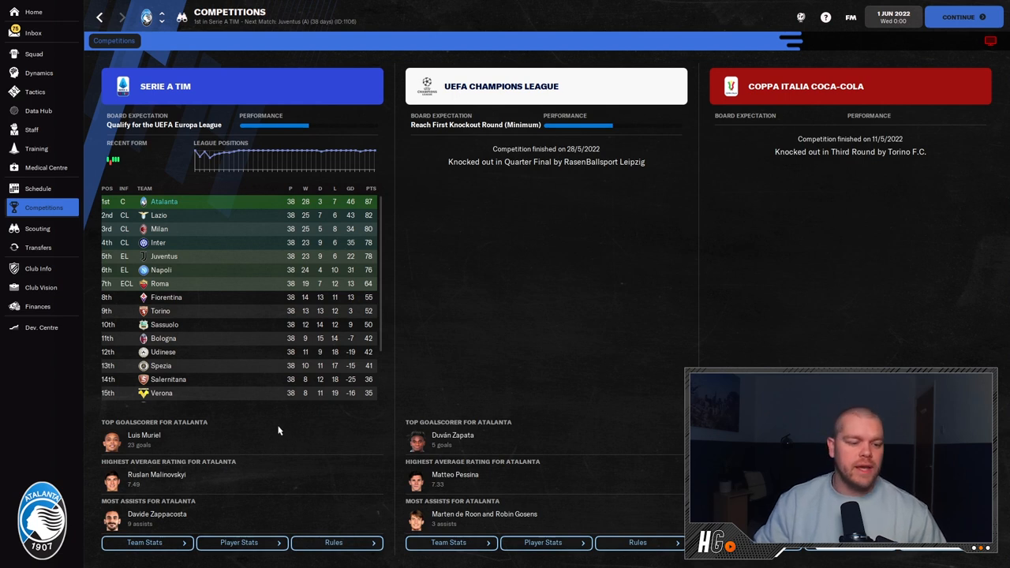
{"action": "mouse_move", "coordinate": [193, 221]}
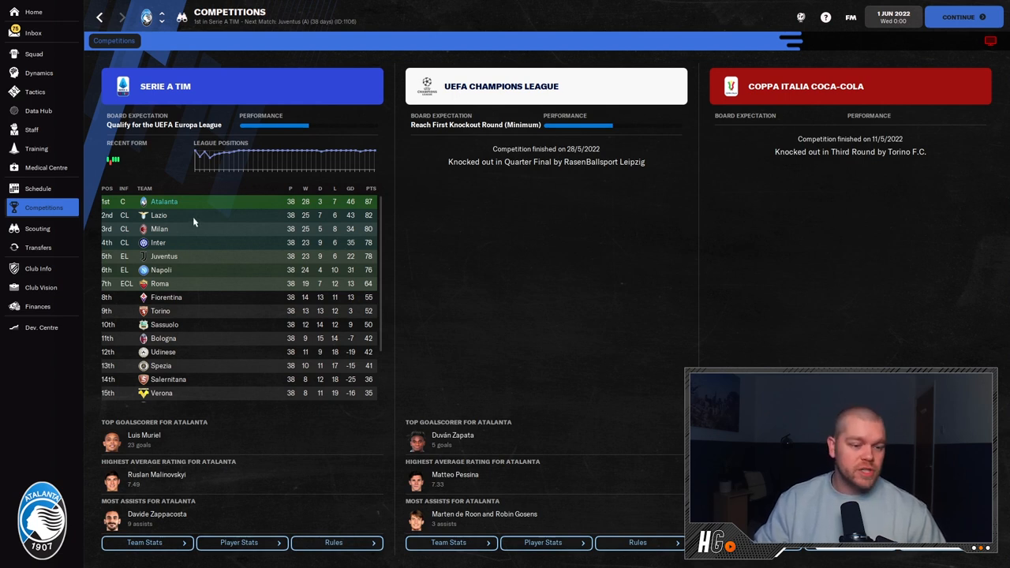
{"action": "mouse_move", "coordinate": [190, 272]}
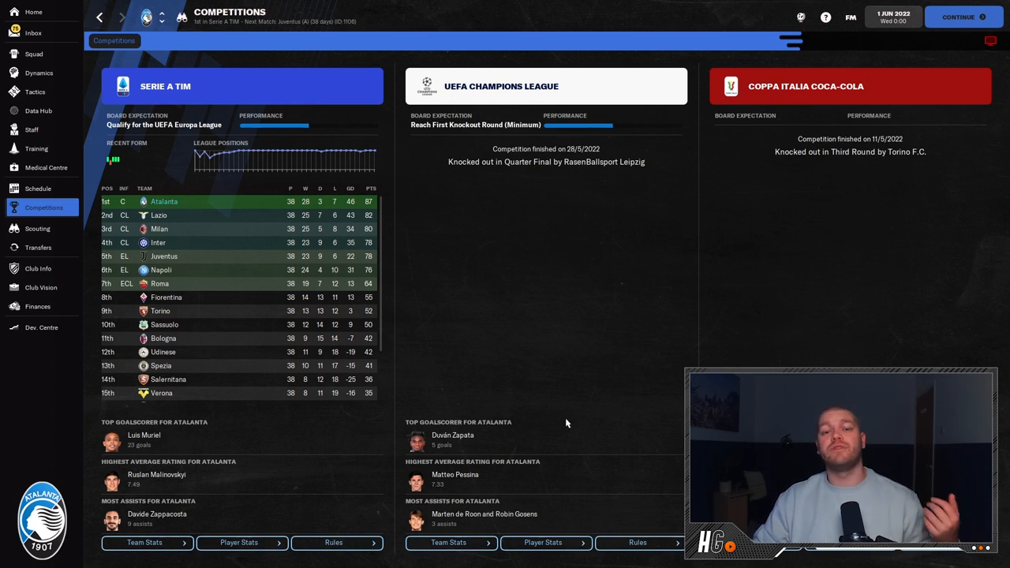
{"action": "mouse_move", "coordinate": [568, 420]}
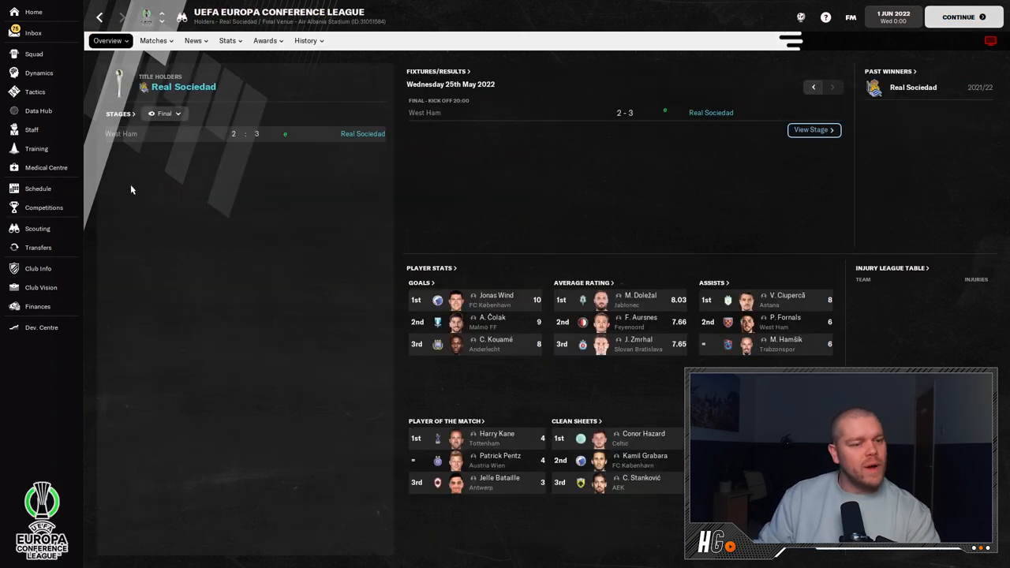
- Return to Real Sociedad's competitions overview and show the Copa del Rey page
{"action": "left_click", "coordinate": [44, 208]}
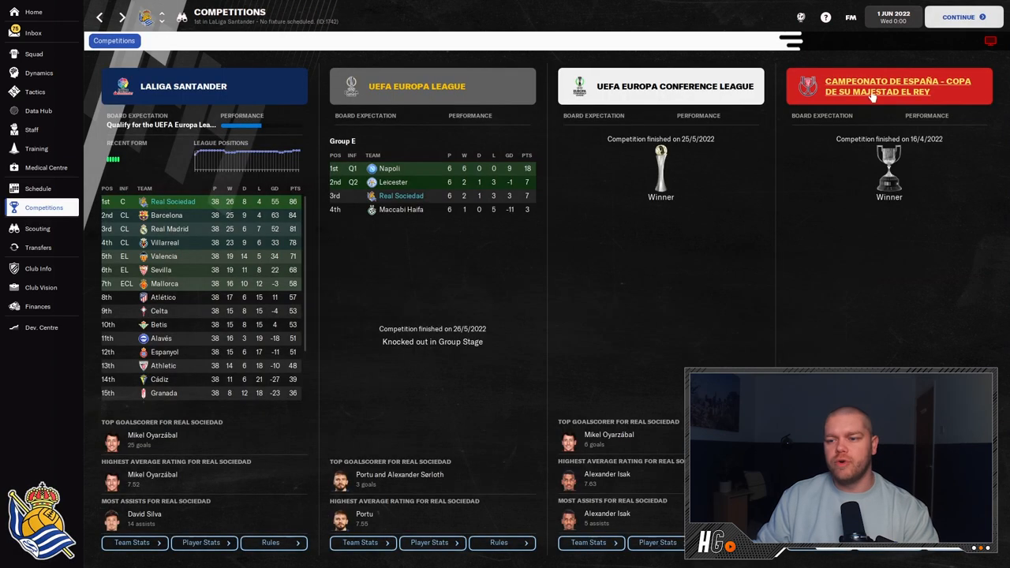
{"action": "left_click", "coordinate": [898, 85]}
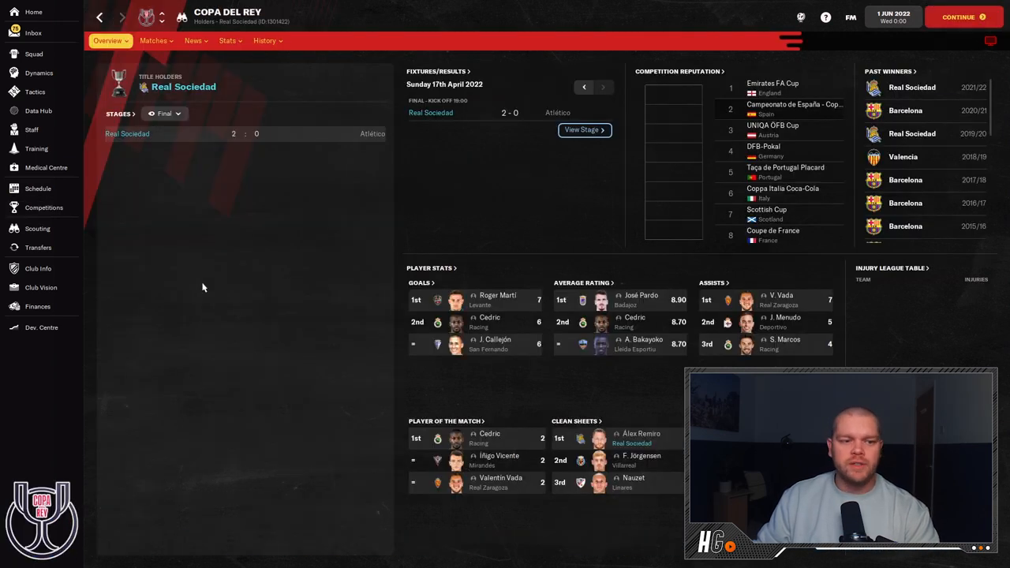
{"action": "mouse_move", "coordinate": [310, 265]}
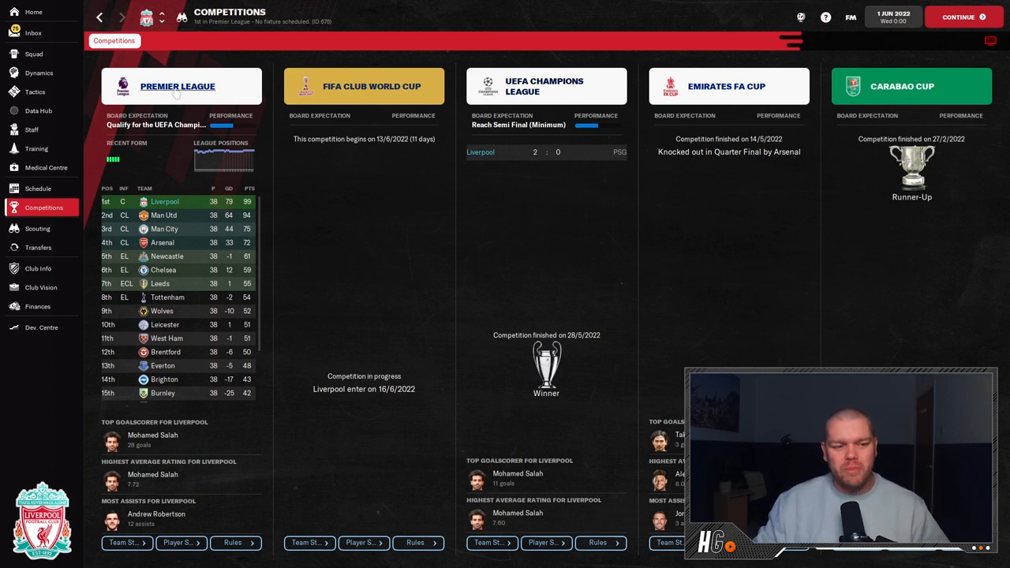
- Show the Premier League page with the final table, results and stat leaders
{"action": "left_click", "coordinate": [177, 85]}
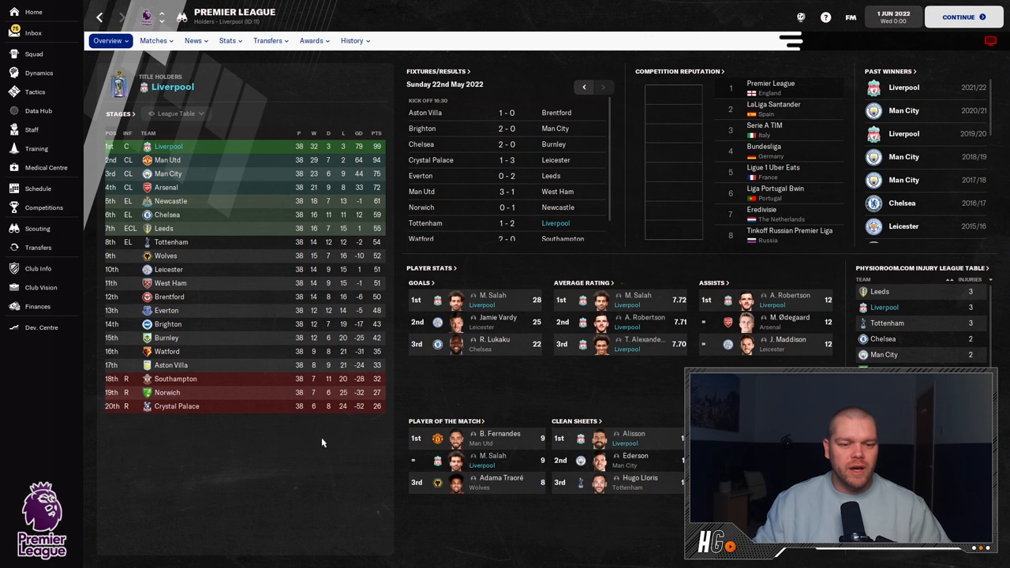
{"action": "mouse_move", "coordinate": [382, 167]}
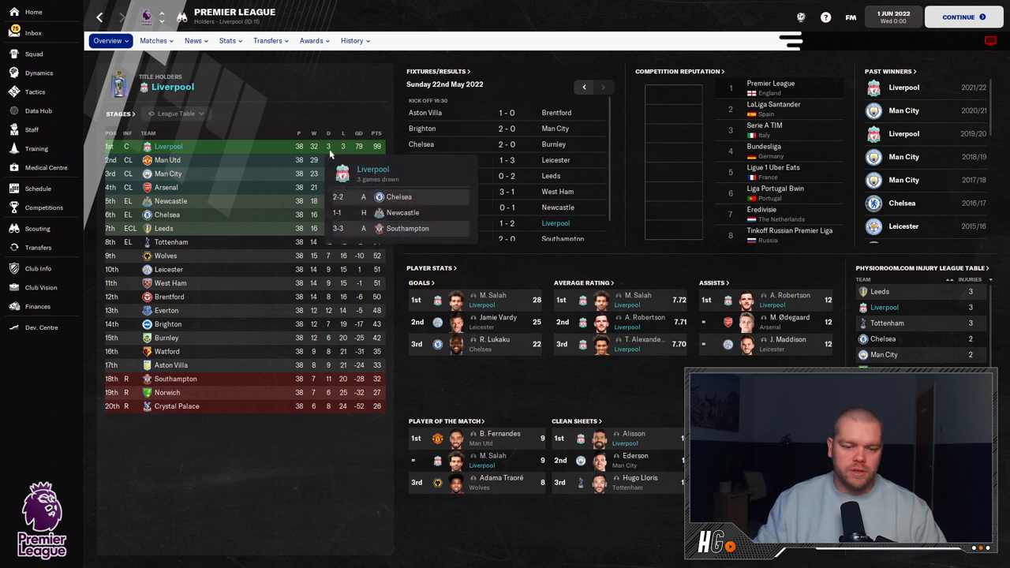
{"action": "mouse_move", "coordinate": [274, 521]}
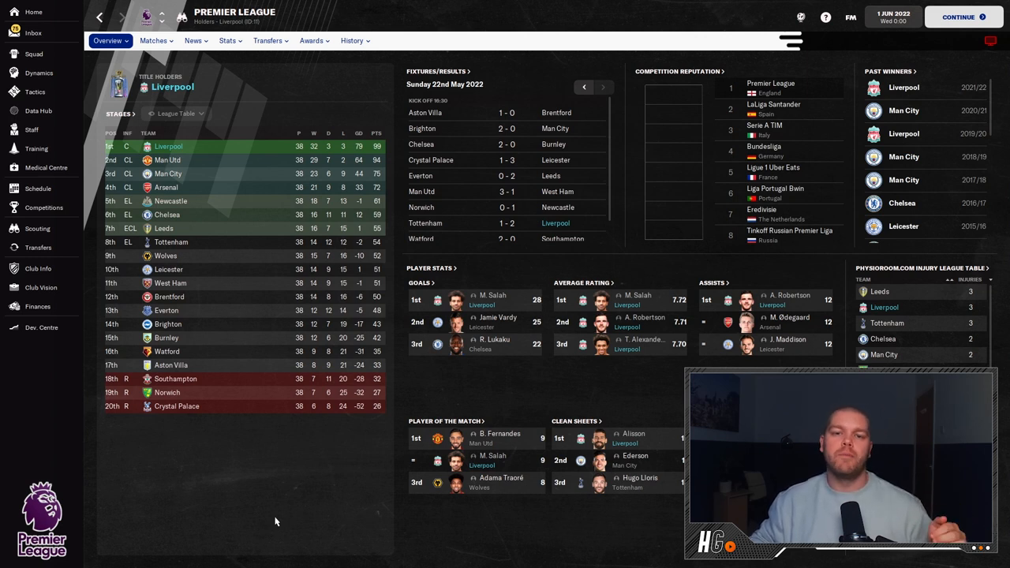
- Show Brentford's competitions overview with Premier League, FA Cup and Carabao Cup records
{"action": "left_click", "coordinate": [44, 207]}
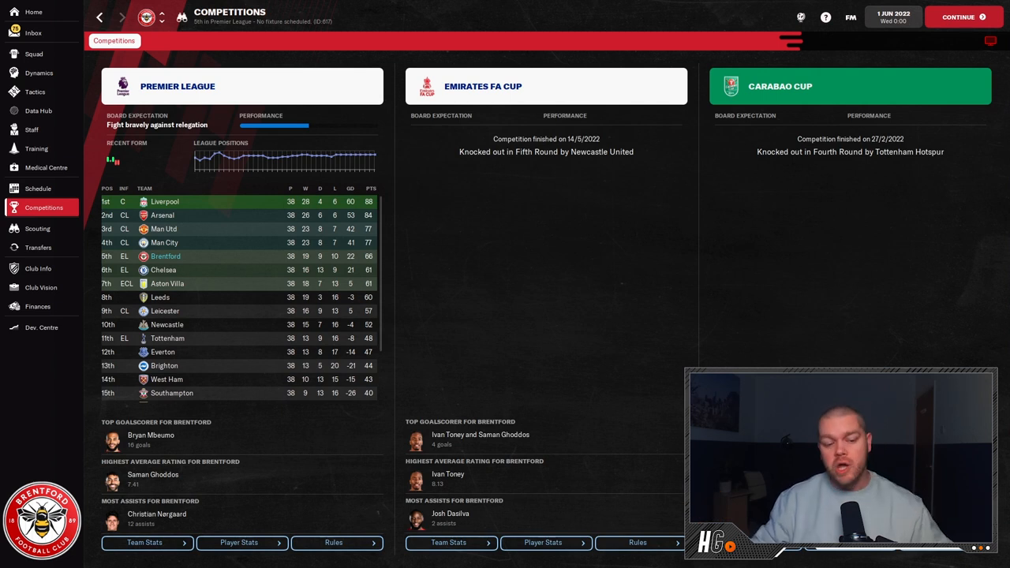
{"action": "mouse_move", "coordinate": [440, 405]}
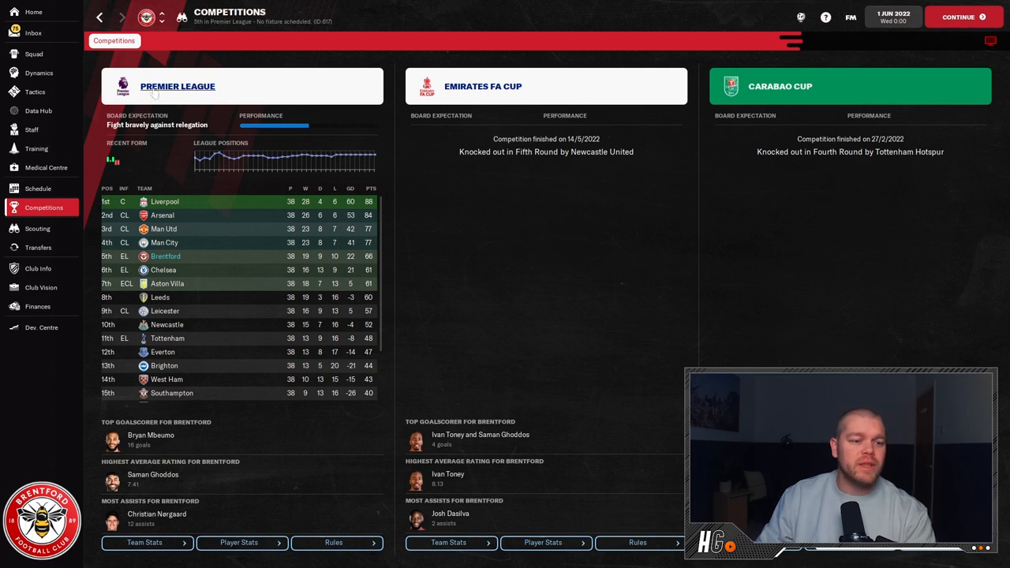
- Show the Sky Bet League One League Table stage with Wigan finishing top
{"action": "left_click", "coordinate": [177, 85]}
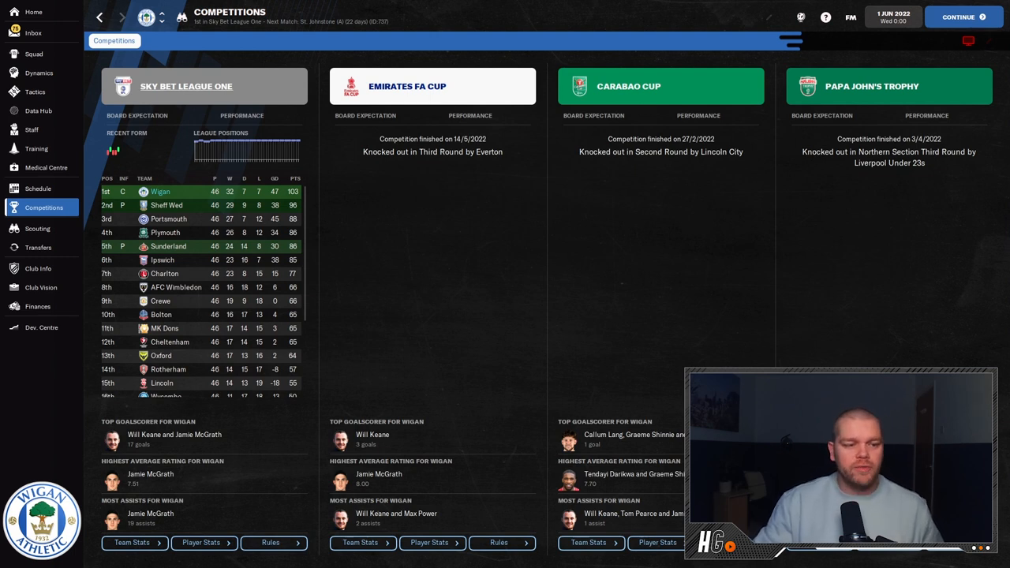
{"action": "left_click", "coordinate": [186, 85]}
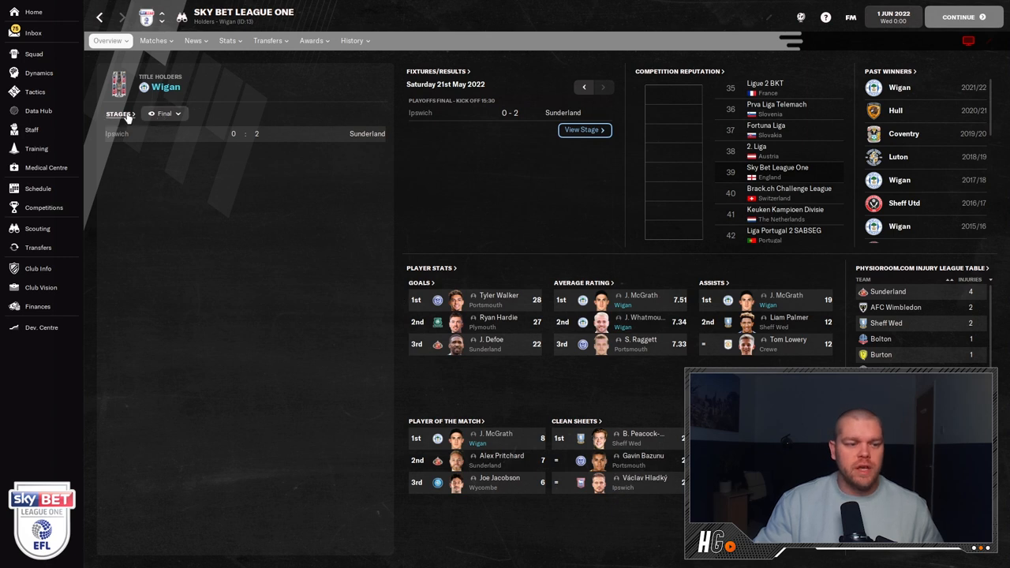
{"action": "left_click", "coordinate": [120, 114]}
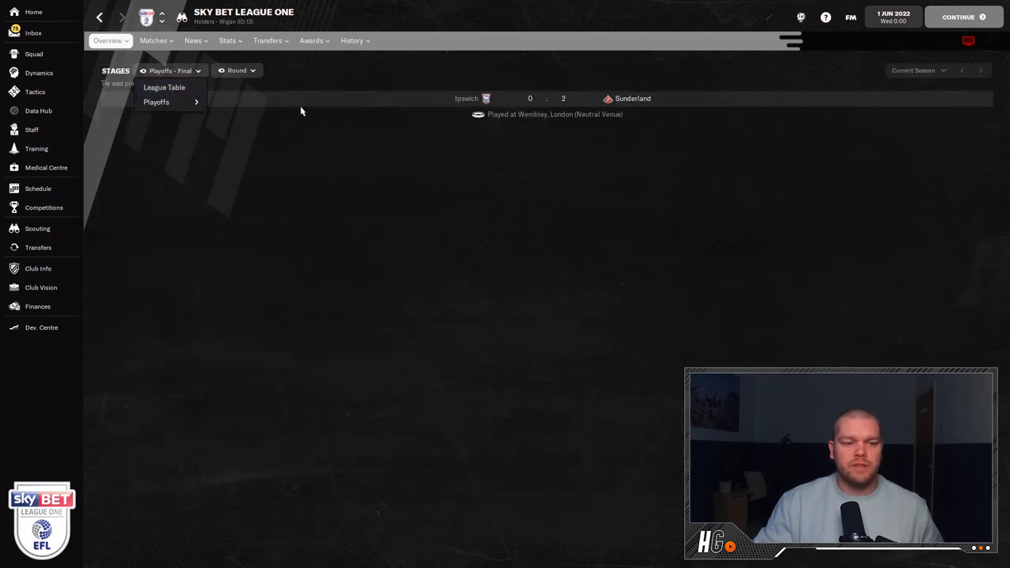
{"action": "left_click", "coordinate": [164, 87]}
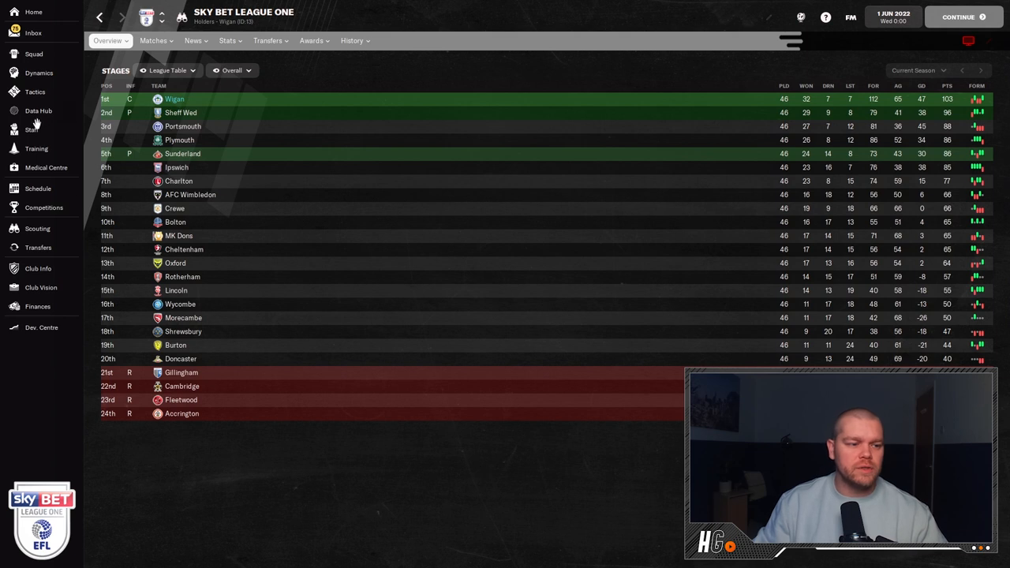
- View Wigan's Data Hub general performance radar against the League One average, then close it
{"action": "left_click", "coordinate": [38, 111]}
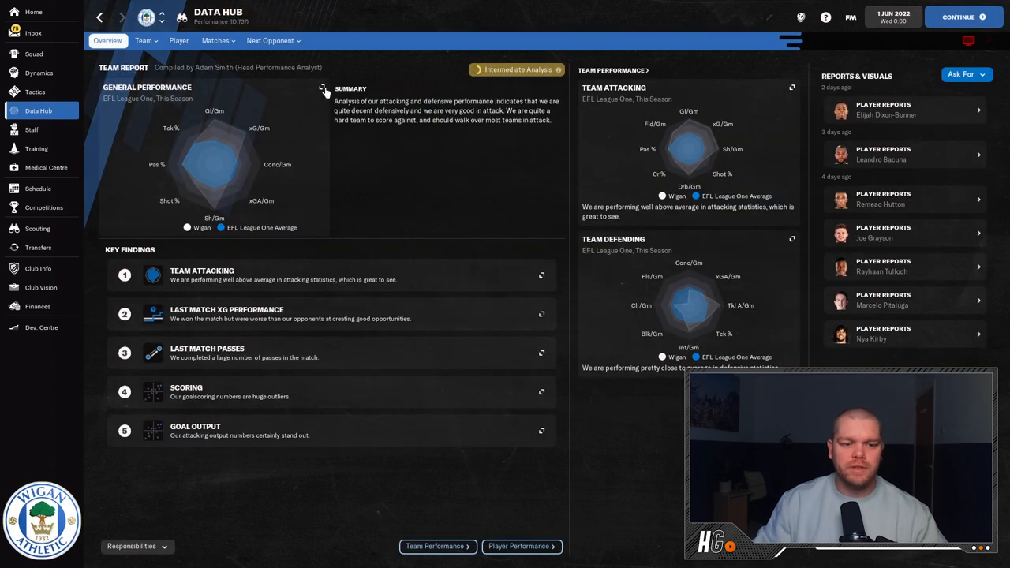
{"action": "left_click", "coordinate": [322, 87]}
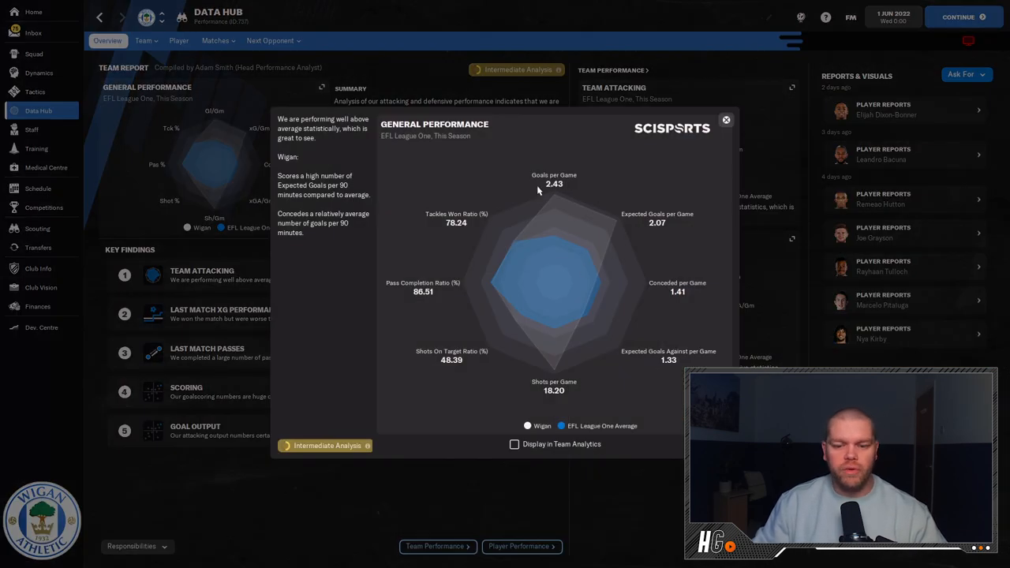
{"action": "mouse_move", "coordinate": [598, 285]}
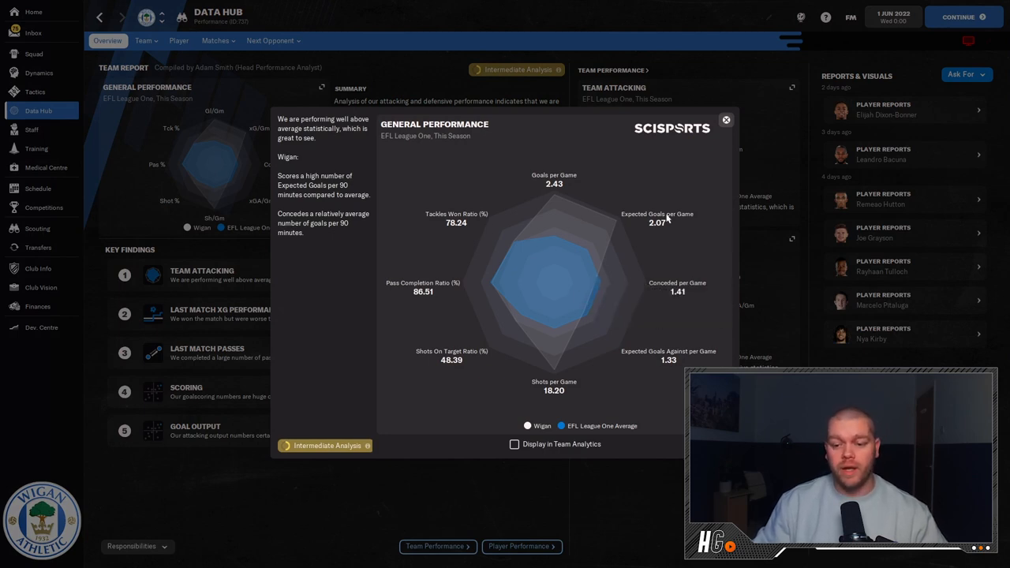
{"action": "mouse_move", "coordinate": [656, 222]}
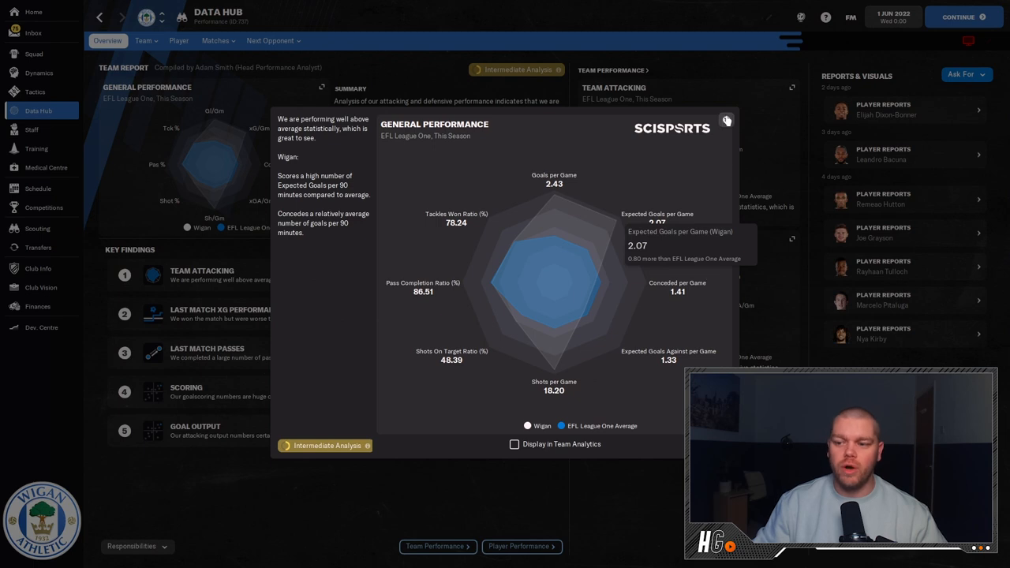
{"action": "left_click", "coordinate": [726, 120]}
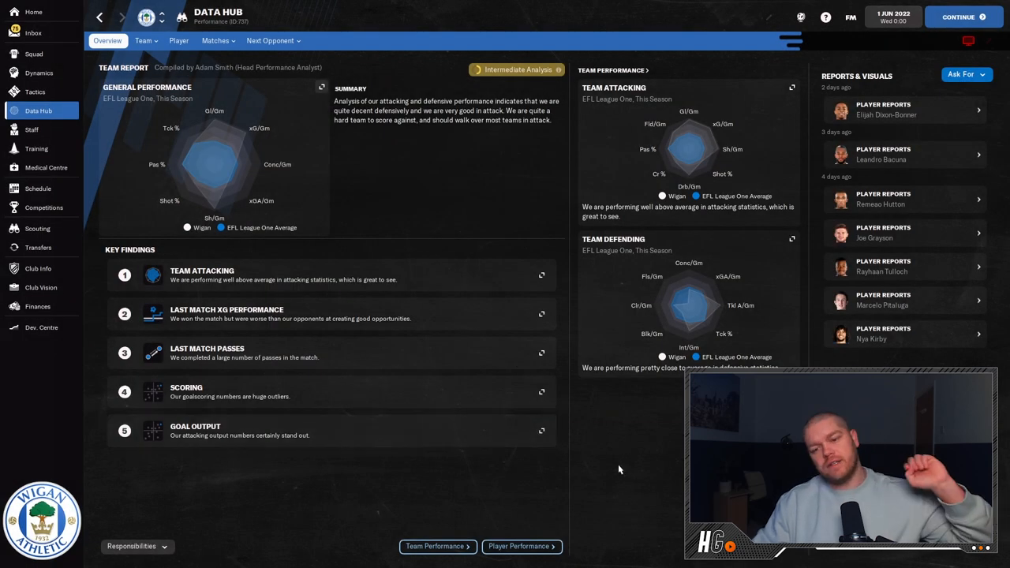
- Show the Incredible Hulk tactic and the support inverted wing-back's player instructions
{"action": "left_click", "coordinate": [35, 92]}
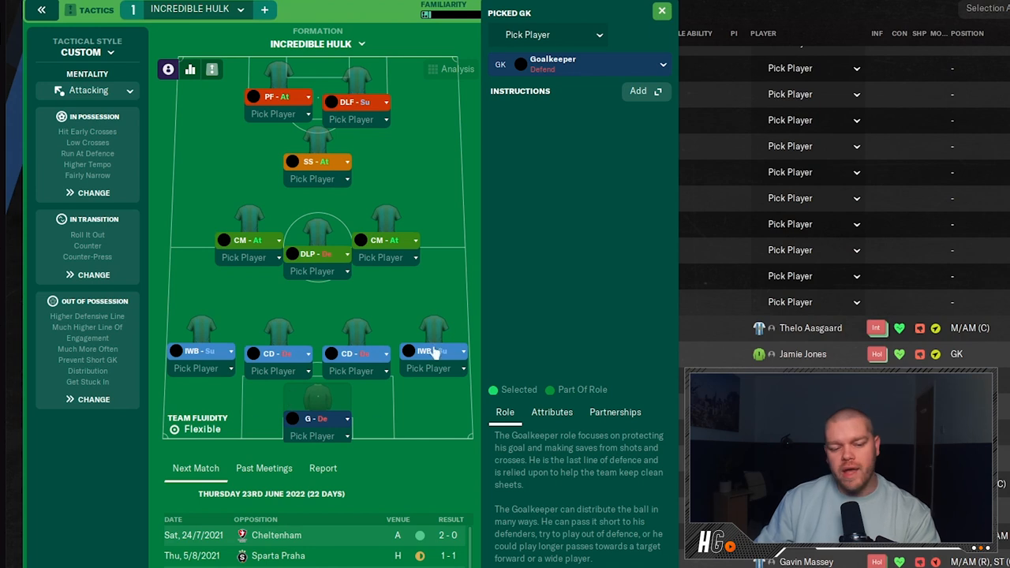
{"action": "mouse_move", "coordinate": [439, 327]}
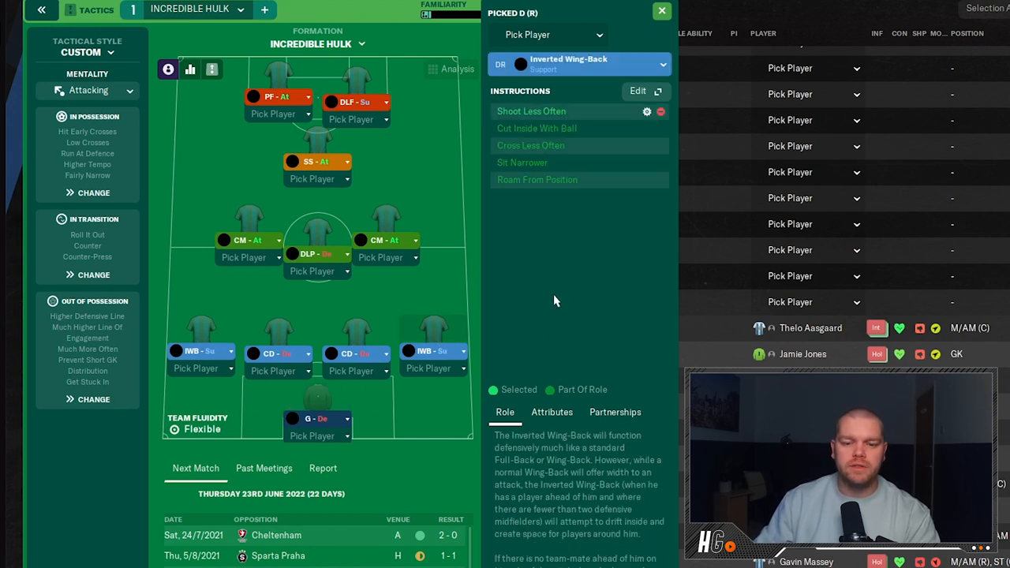
{"action": "mouse_move", "coordinate": [576, 139]}
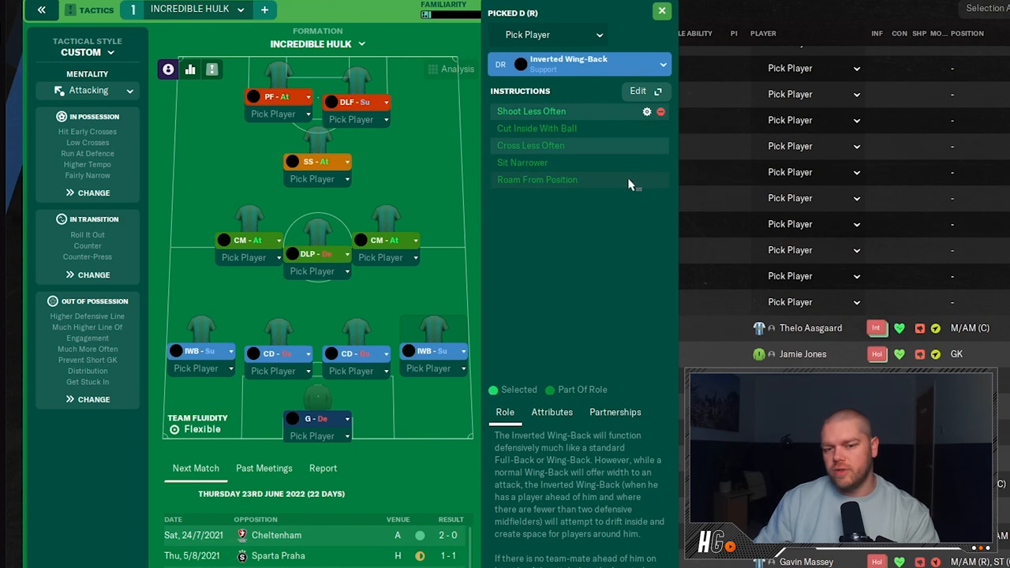
{"action": "mouse_move", "coordinate": [625, 277]}
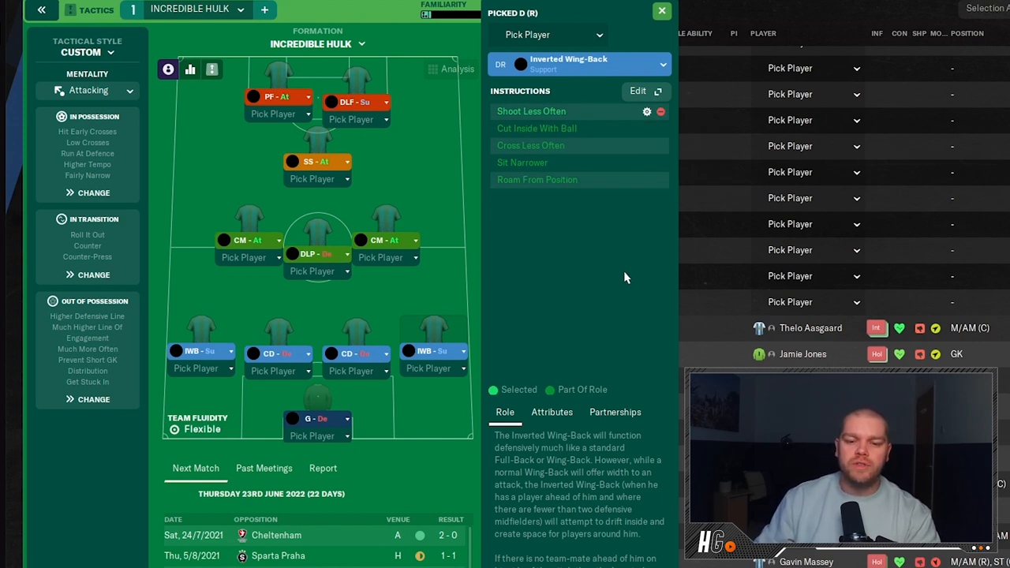
{"action": "mouse_move", "coordinate": [630, 265]}
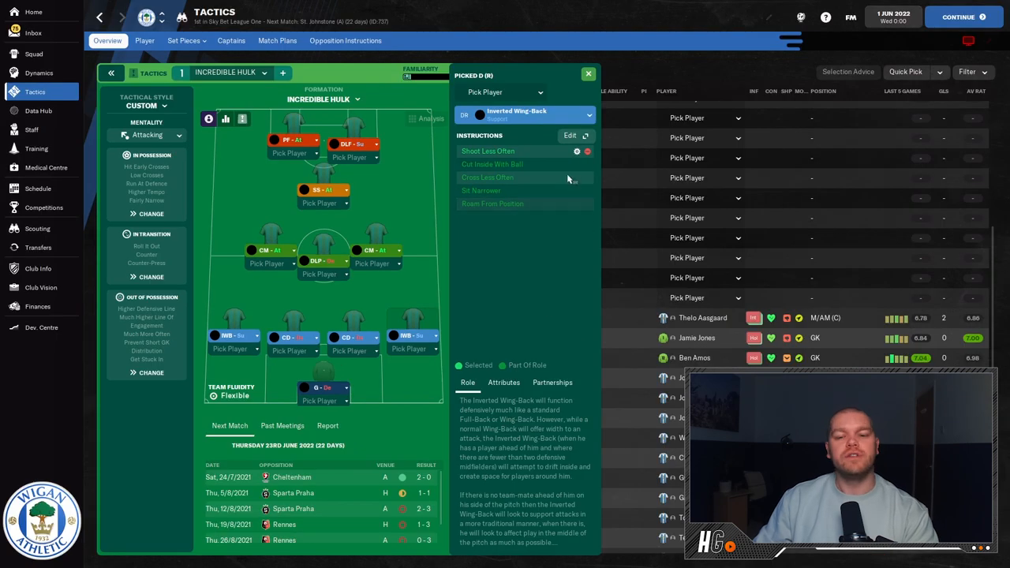
{"action": "left_click", "coordinate": [570, 136]}
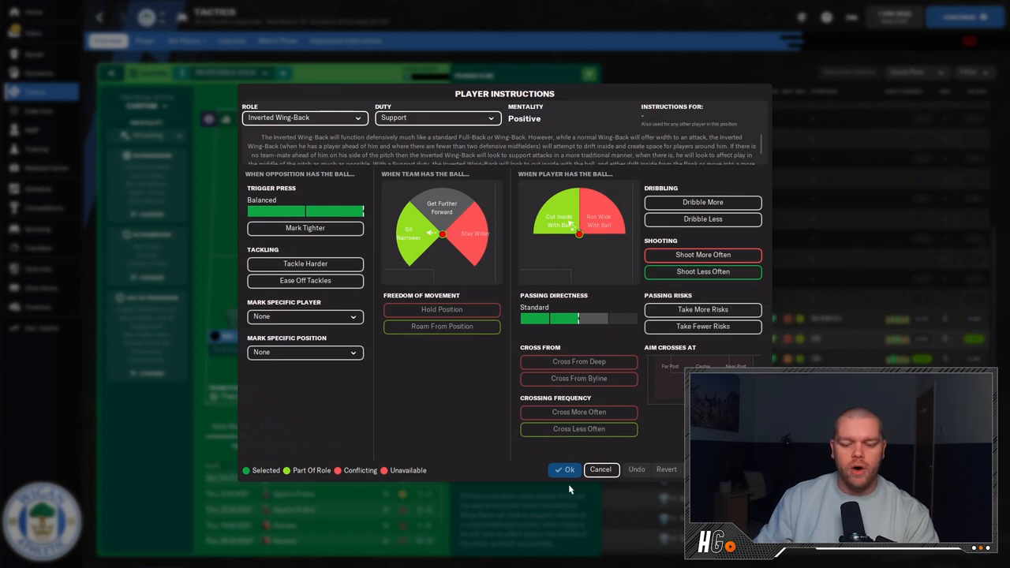
{"action": "left_click", "coordinate": [568, 468]}
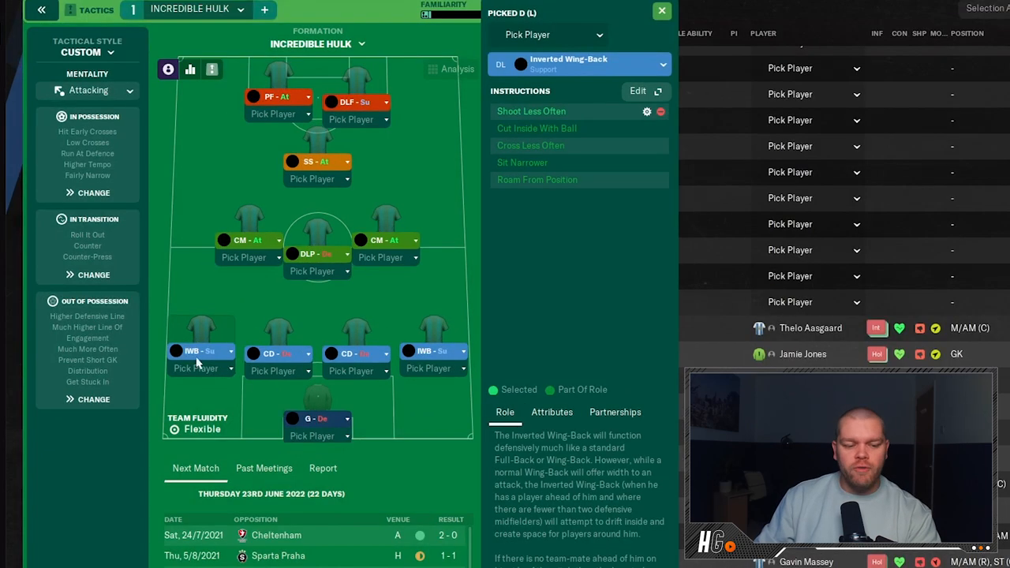
{"action": "mouse_move", "coordinate": [504, 385]}
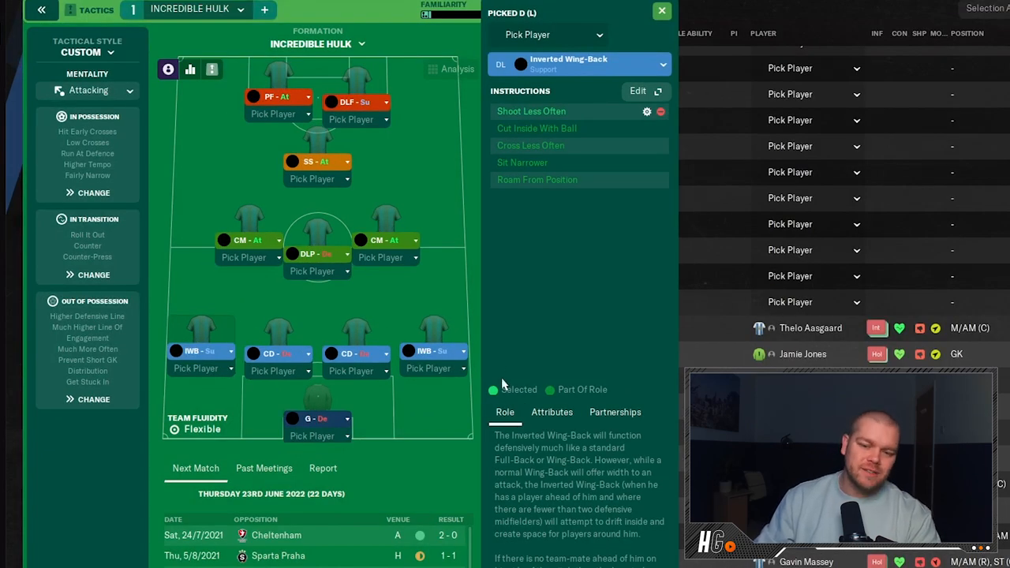
{"action": "mouse_move", "coordinate": [274, 317]}
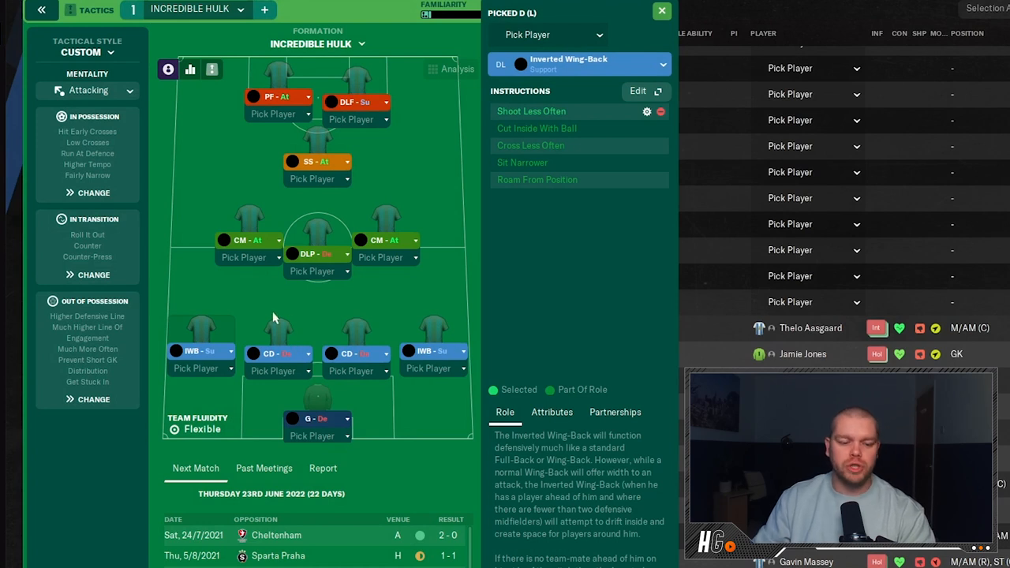
- Inspect both Central Defender roles and the Deep-Lying Playmaker role on the formation
{"action": "left_click", "coordinate": [277, 327]}
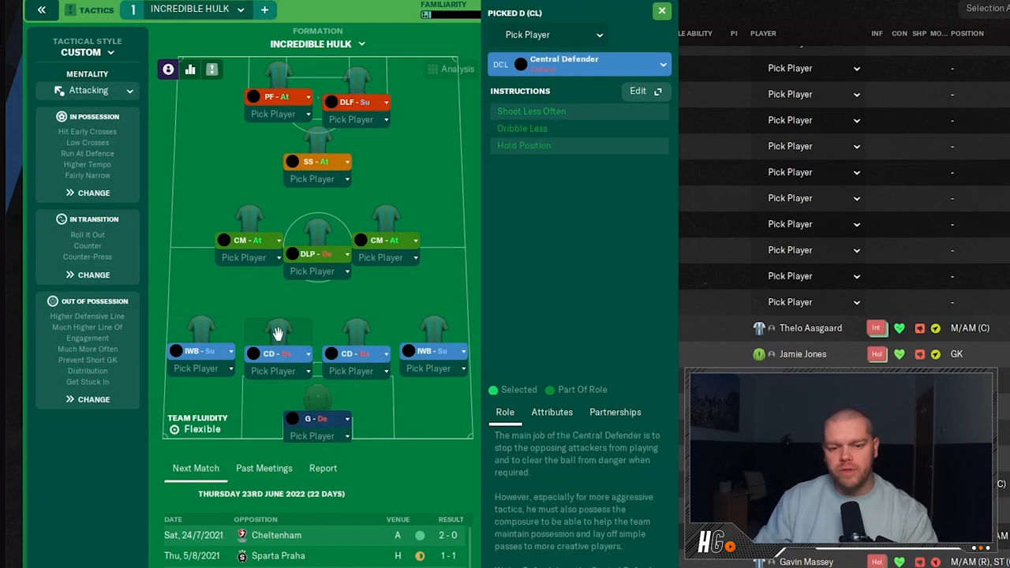
{"action": "left_click", "coordinate": [355, 327]}
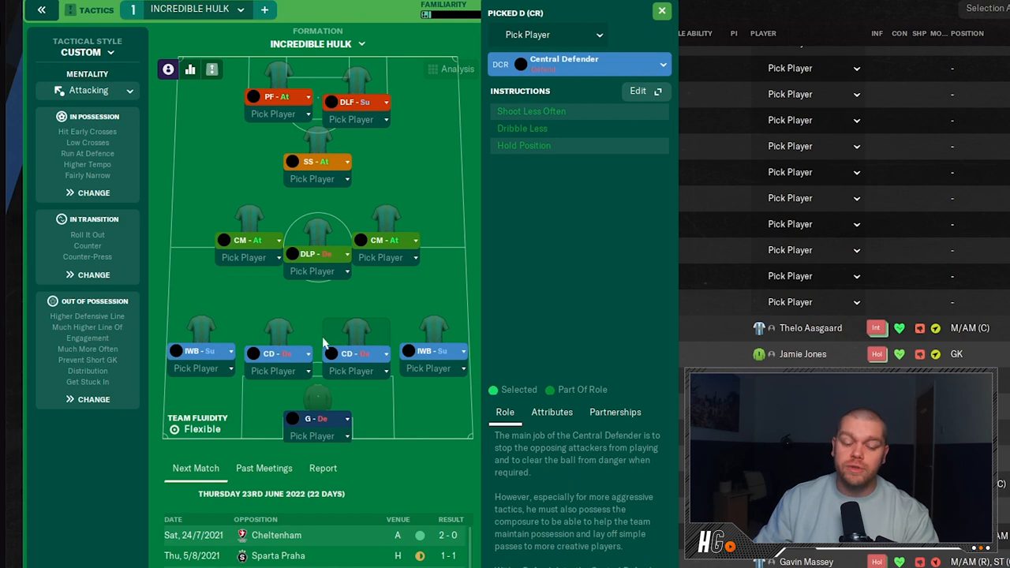
{"action": "left_click", "coordinate": [278, 331]}
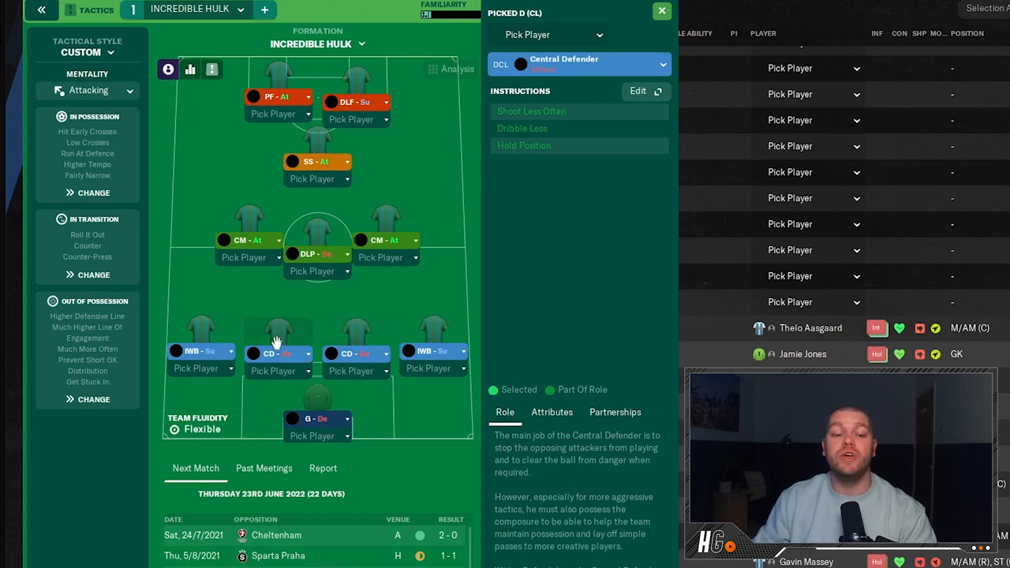
{"action": "mouse_move", "coordinate": [319, 235]}
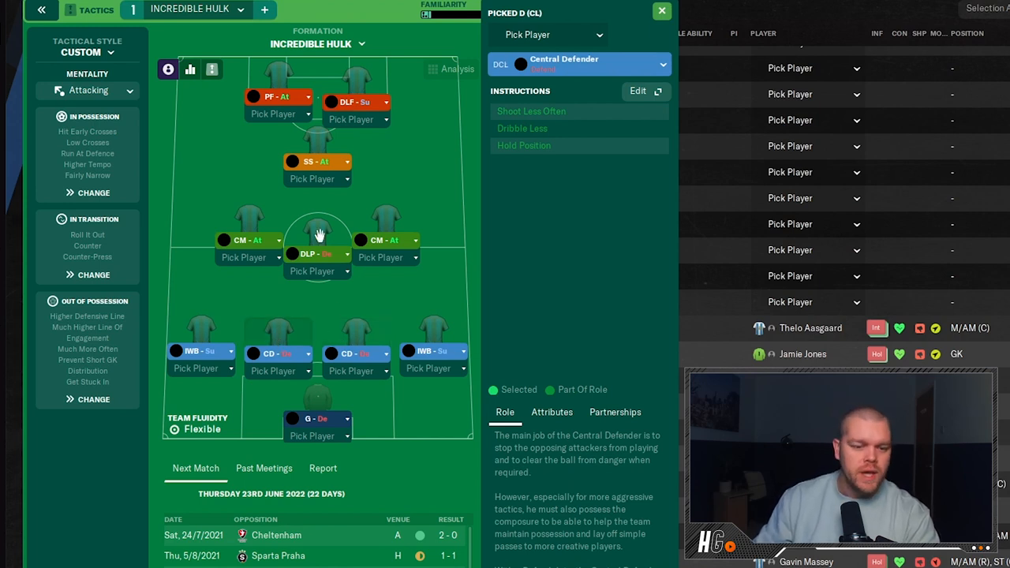
{"action": "left_click", "coordinate": [317, 240]}
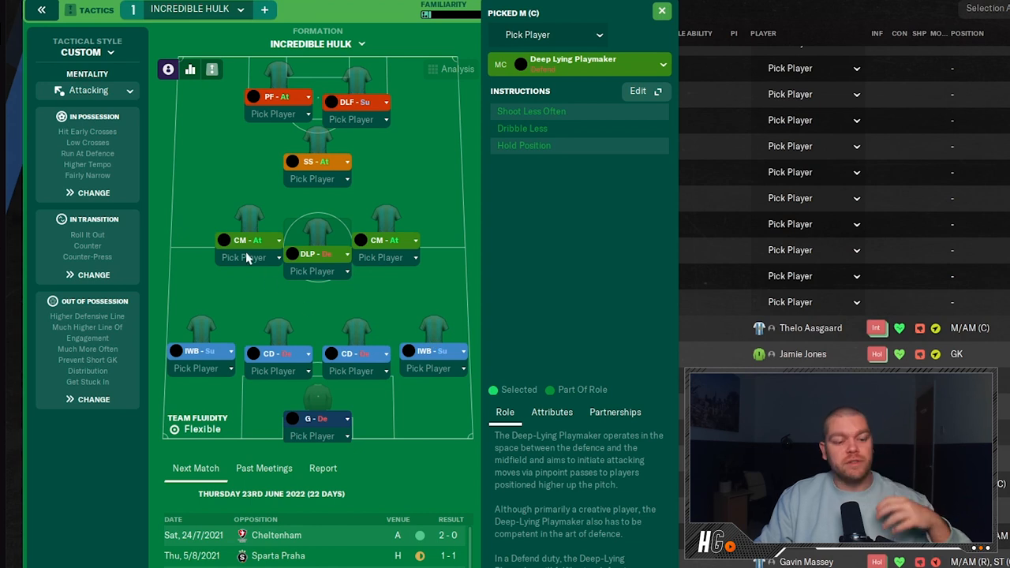
{"action": "mouse_move", "coordinate": [387, 290]}
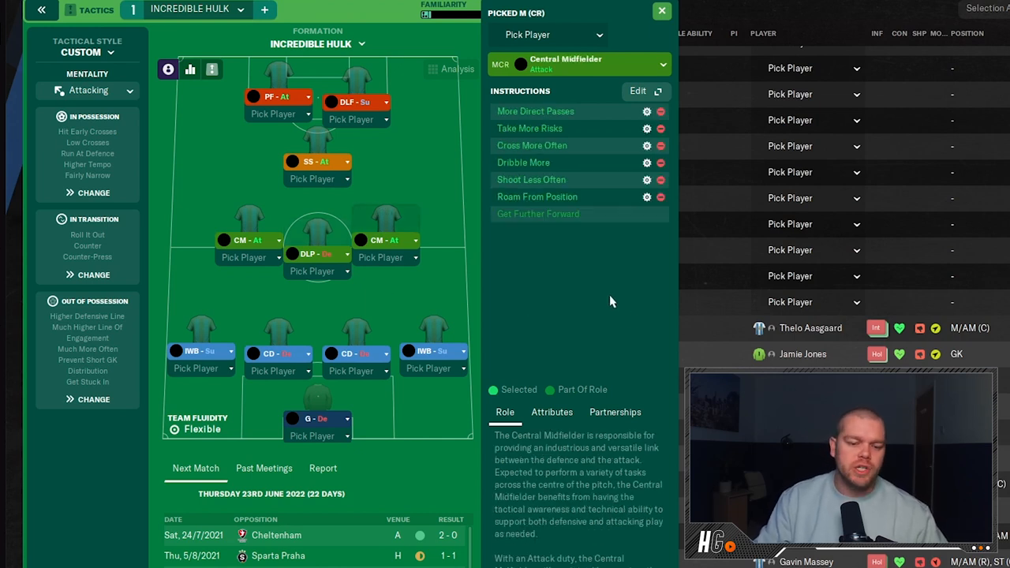
{"action": "mouse_move", "coordinate": [538, 215]}
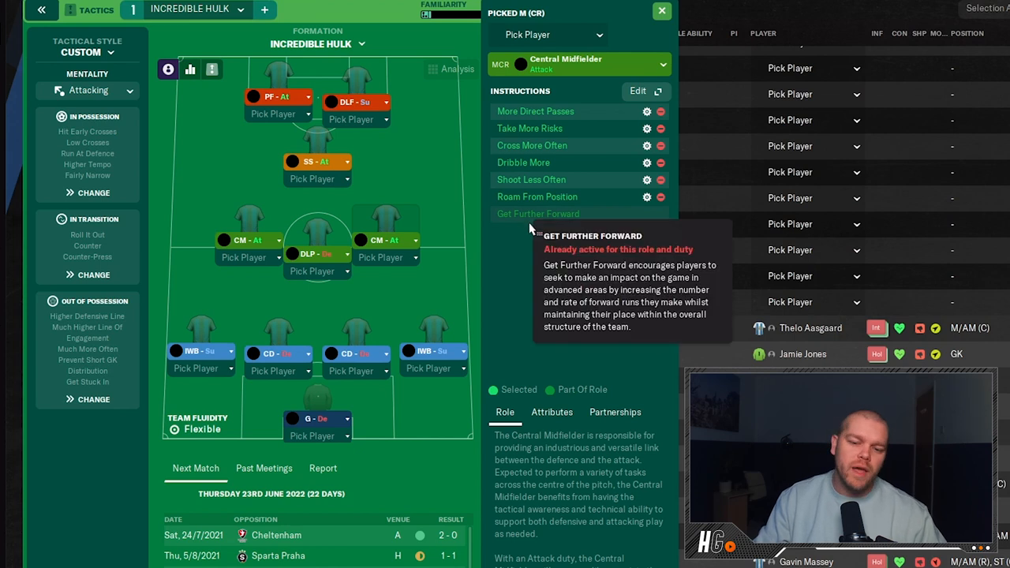
{"action": "mouse_move", "coordinate": [565, 330]}
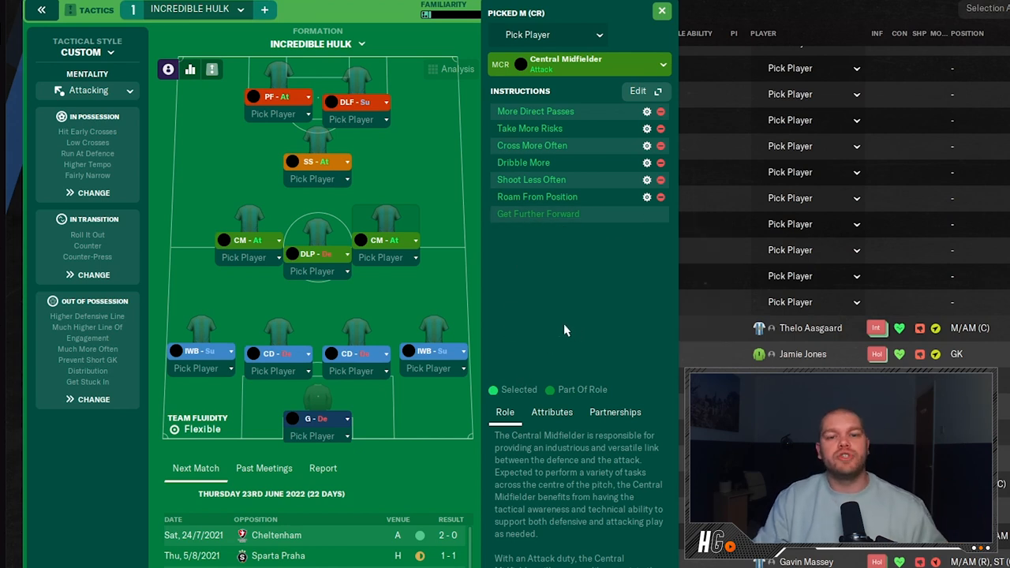
{"action": "left_click", "coordinate": [249, 224]}
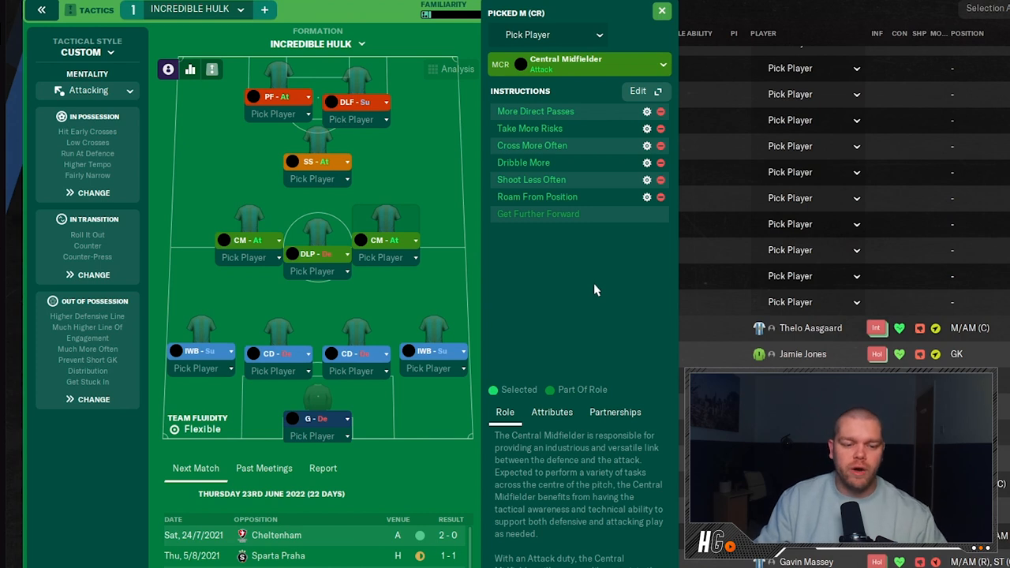
{"action": "mouse_move", "coordinate": [592, 290]}
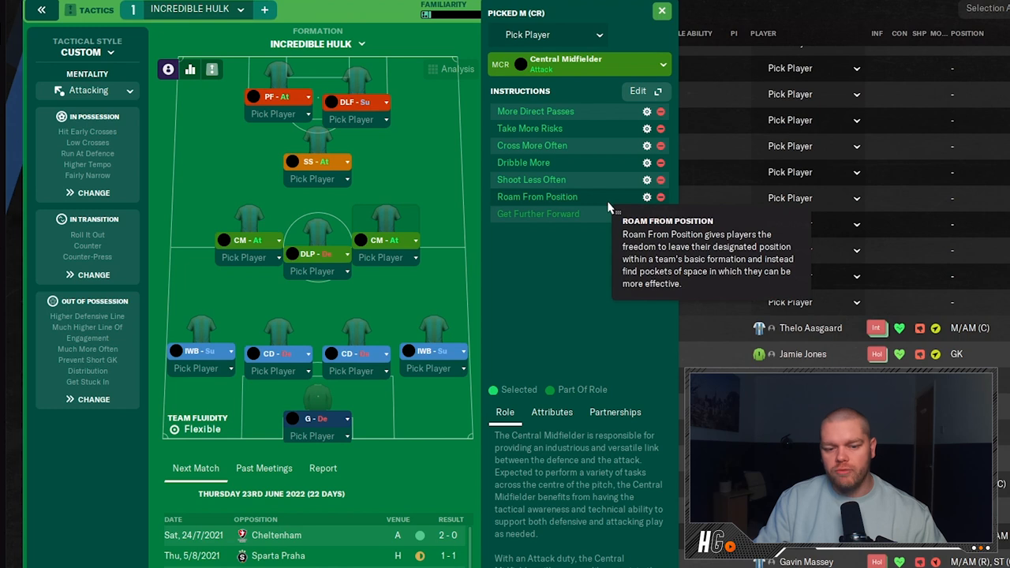
{"action": "mouse_move", "coordinate": [587, 271]}
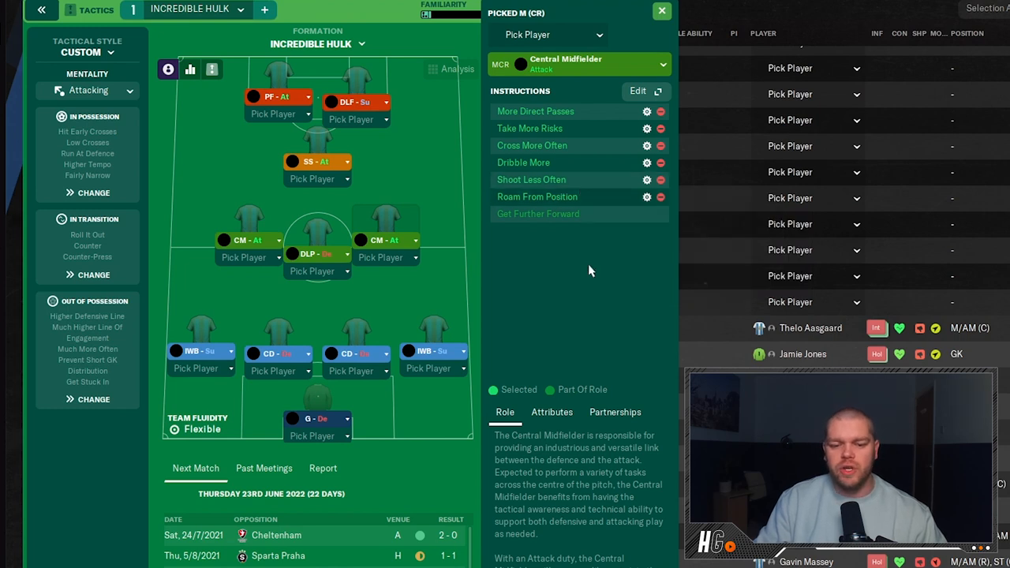
{"action": "mouse_move", "coordinate": [567, 322]}
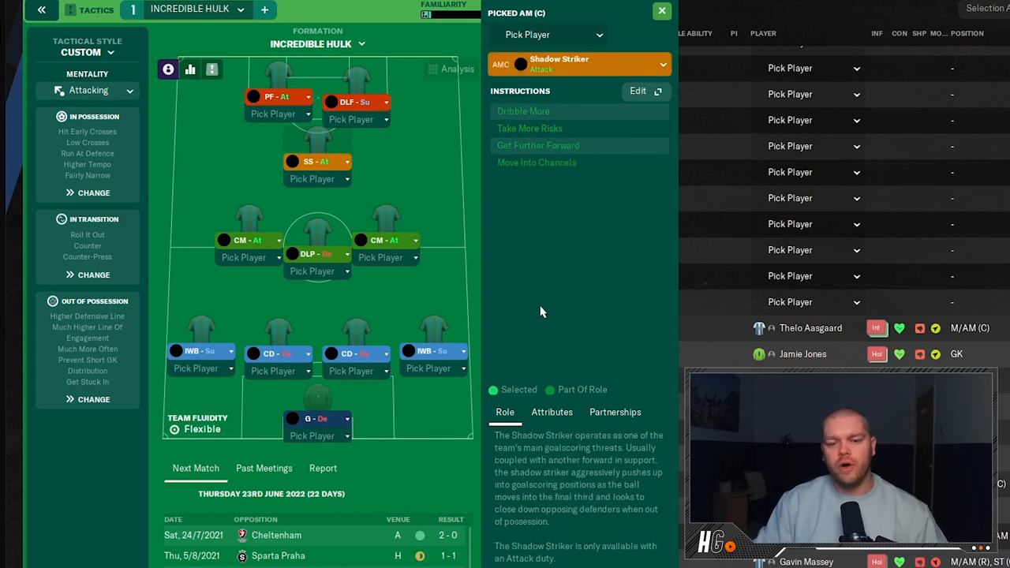
{"action": "mouse_move", "coordinate": [584, 306]}
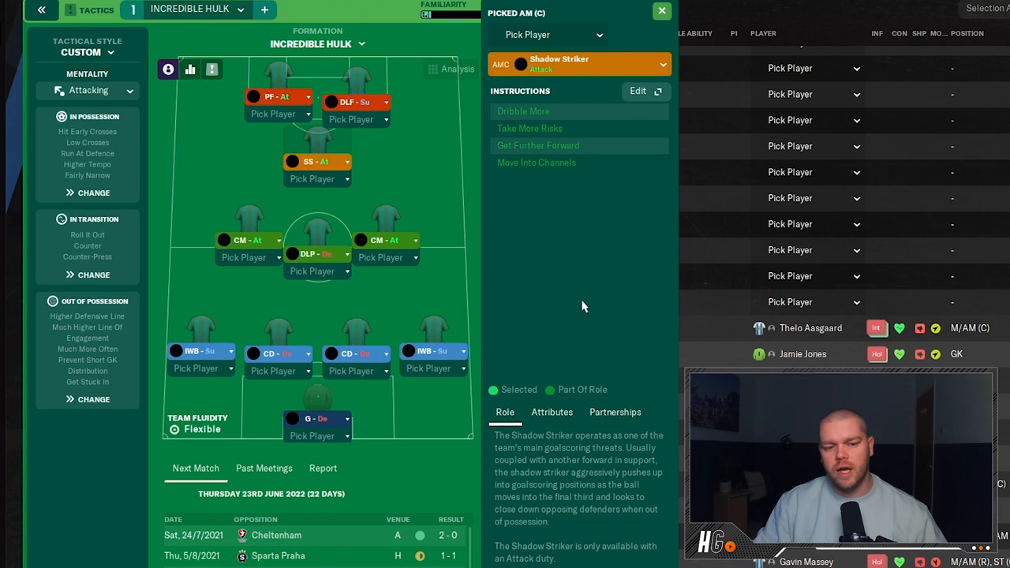
{"action": "mouse_move", "coordinate": [392, 193]}
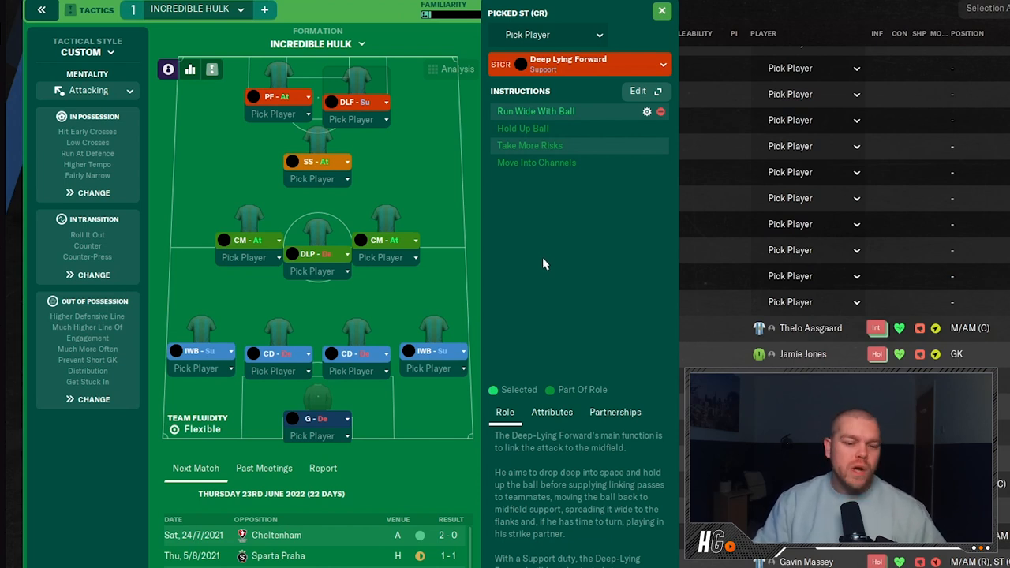
{"action": "mouse_move", "coordinate": [271, 85]}
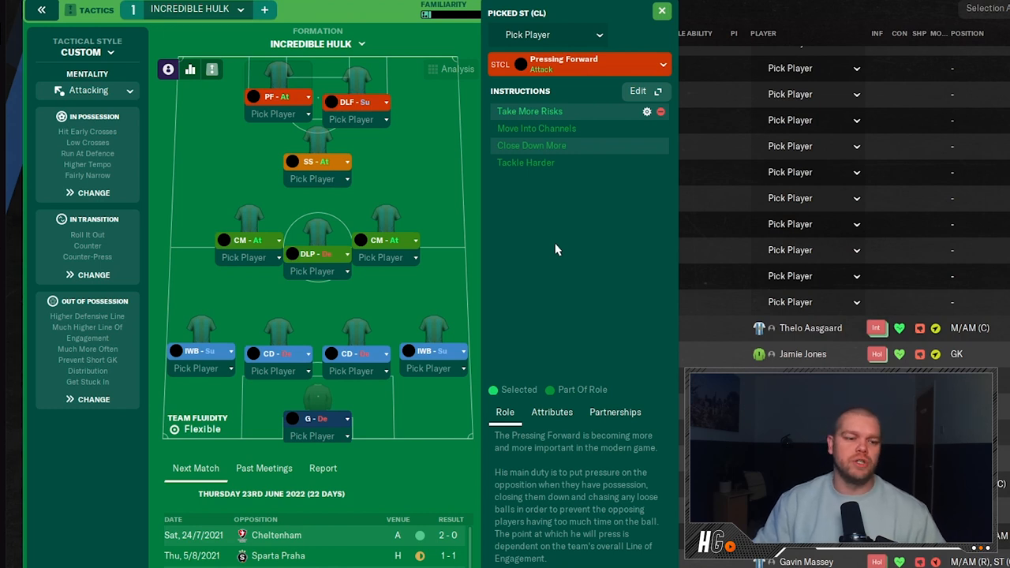
- Close the striker role instructions to return to the full Incredible Hulk formation
{"action": "left_click", "coordinate": [661, 9]}
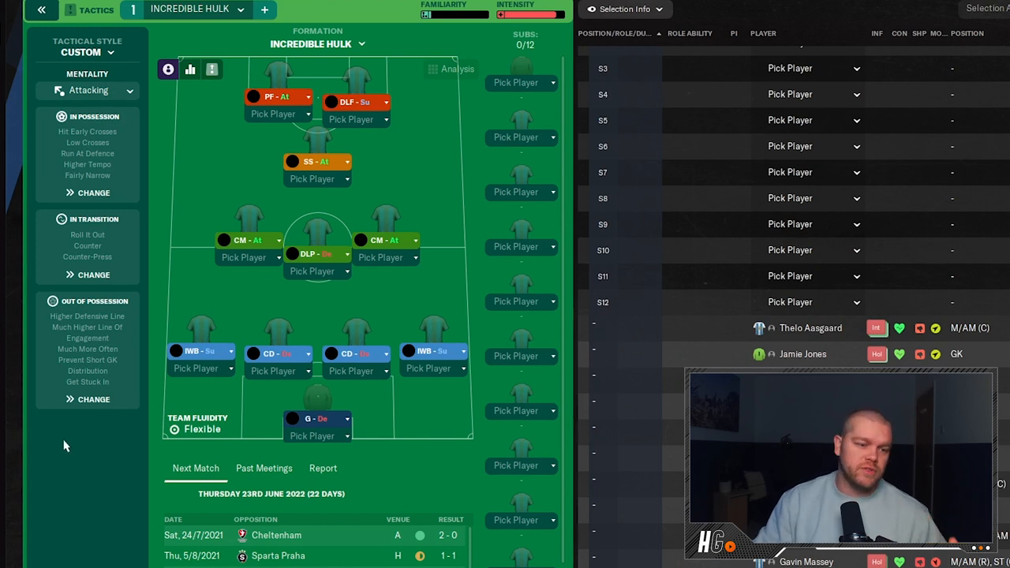
{"action": "mouse_move", "coordinate": [82, 145]}
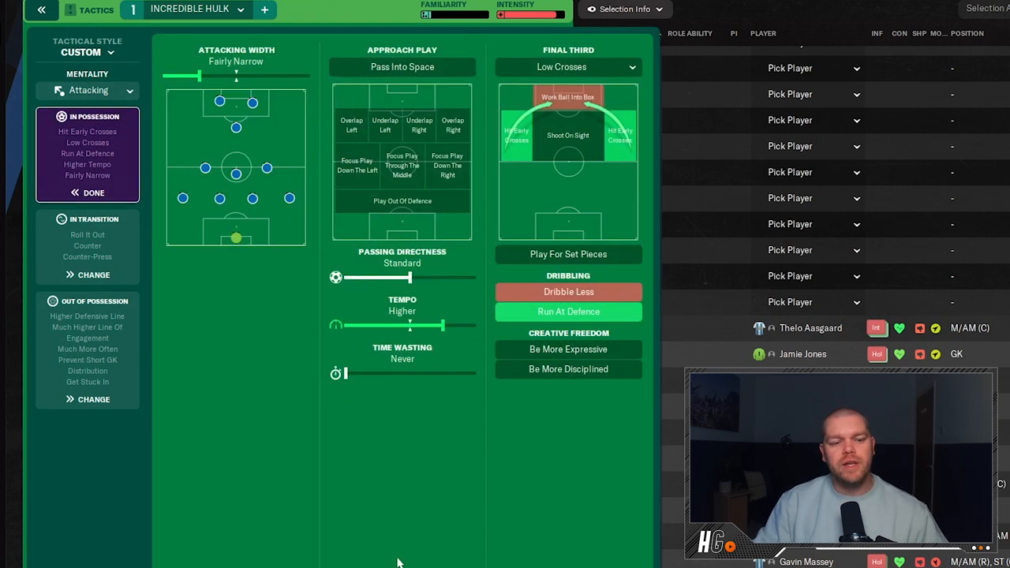
{"action": "mouse_move", "coordinate": [392, 523]}
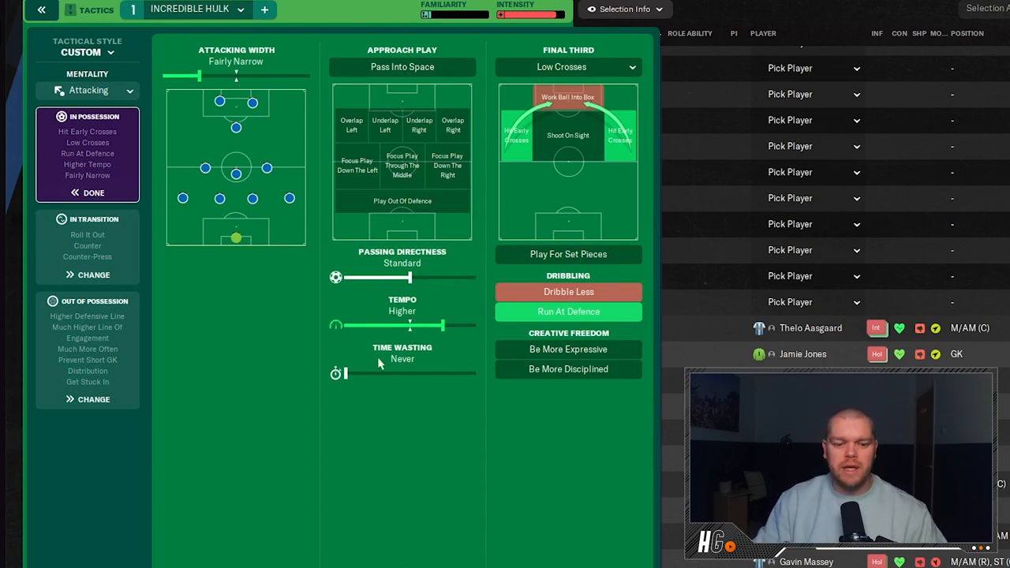
{"action": "mouse_move", "coordinate": [445, 303]}
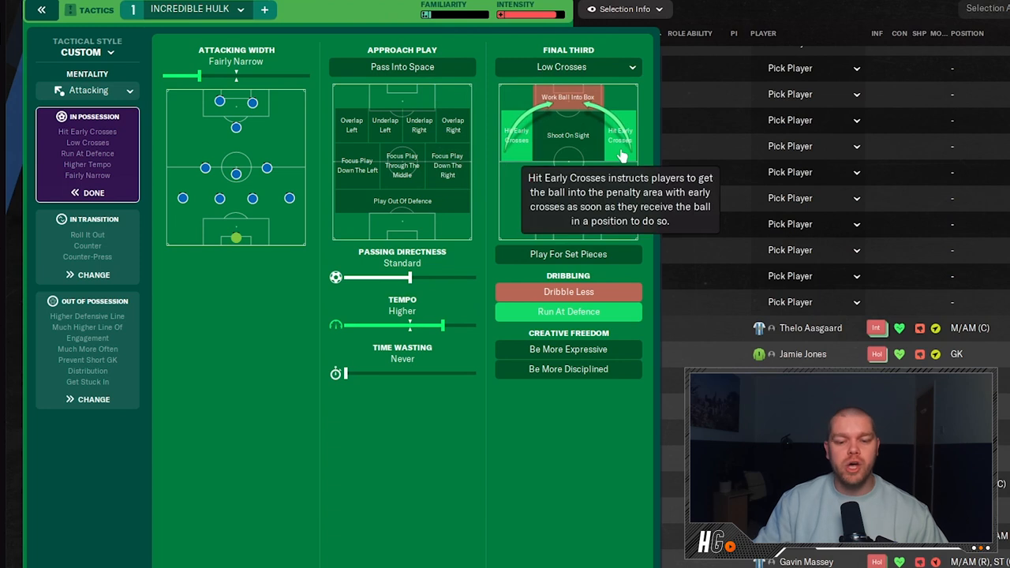
{"action": "mouse_move", "coordinate": [625, 175]}
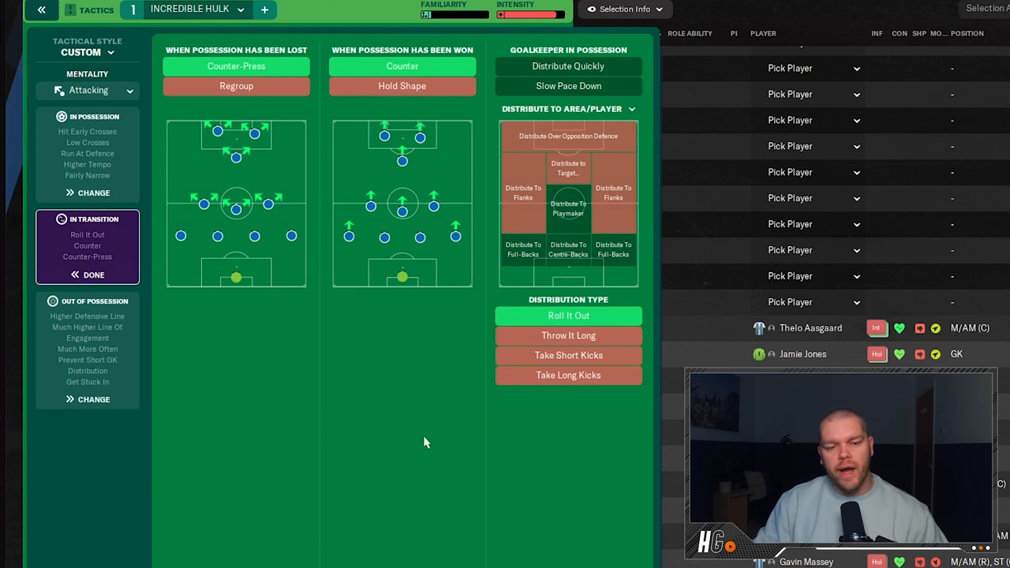
{"action": "mouse_move", "coordinate": [423, 445]}
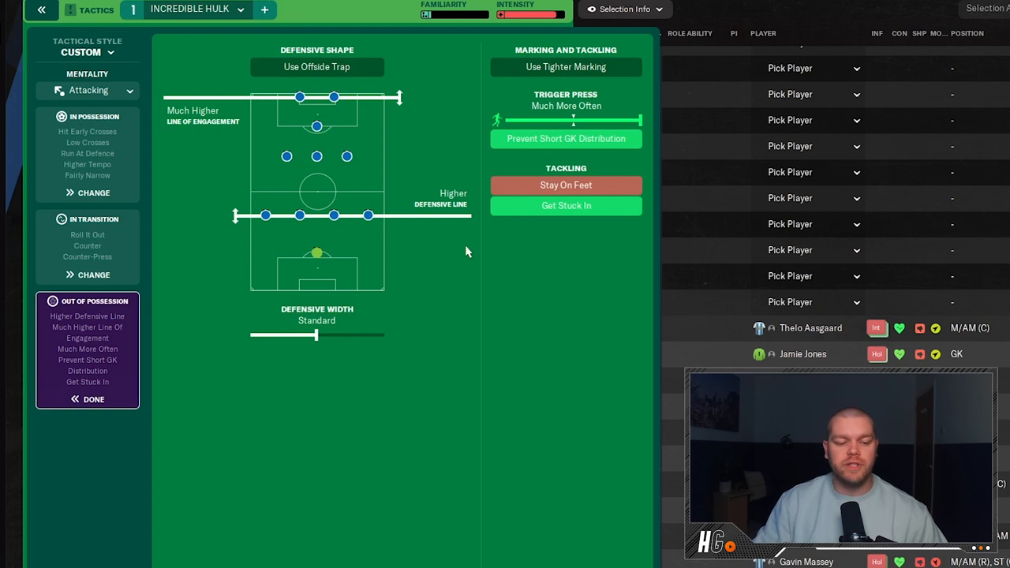
{"action": "mouse_move", "coordinate": [319, 422]}
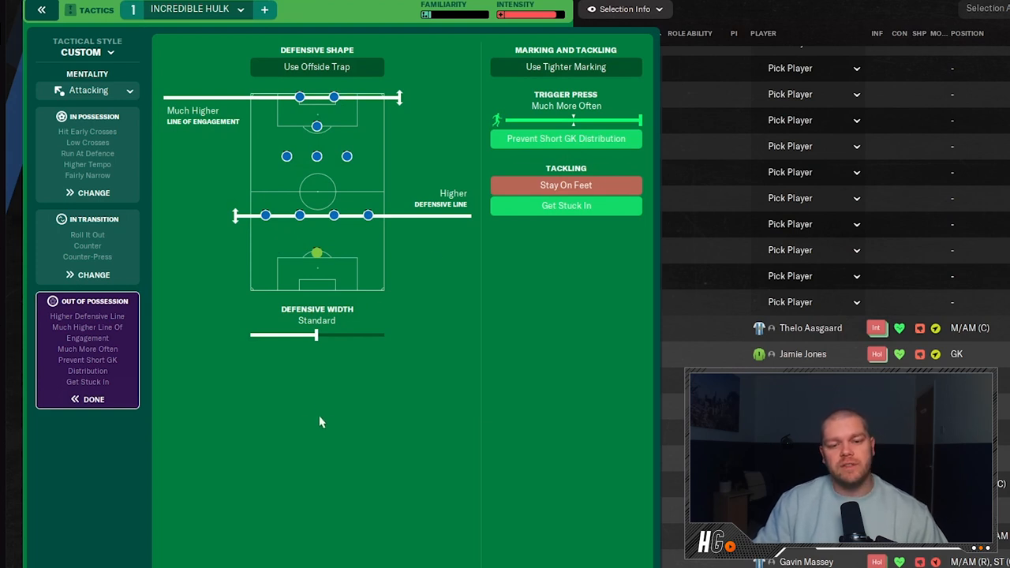
{"action": "mouse_move", "coordinate": [543, 487]}
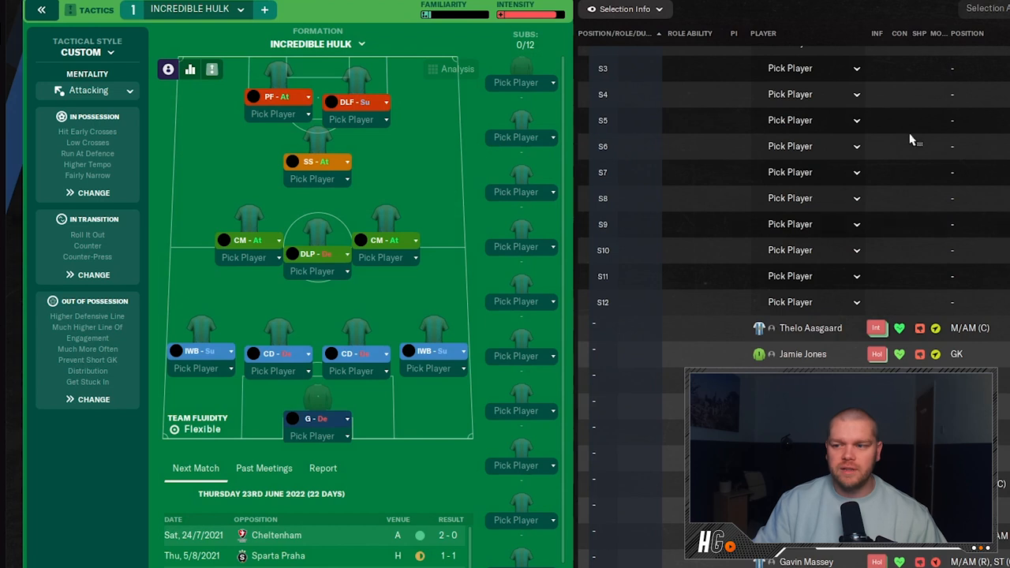
- Quick Pick Wigan's best players into the formation, accept the assistant's selection, and hide the Analysis overlay
{"action": "left_click", "coordinate": [906, 73]}
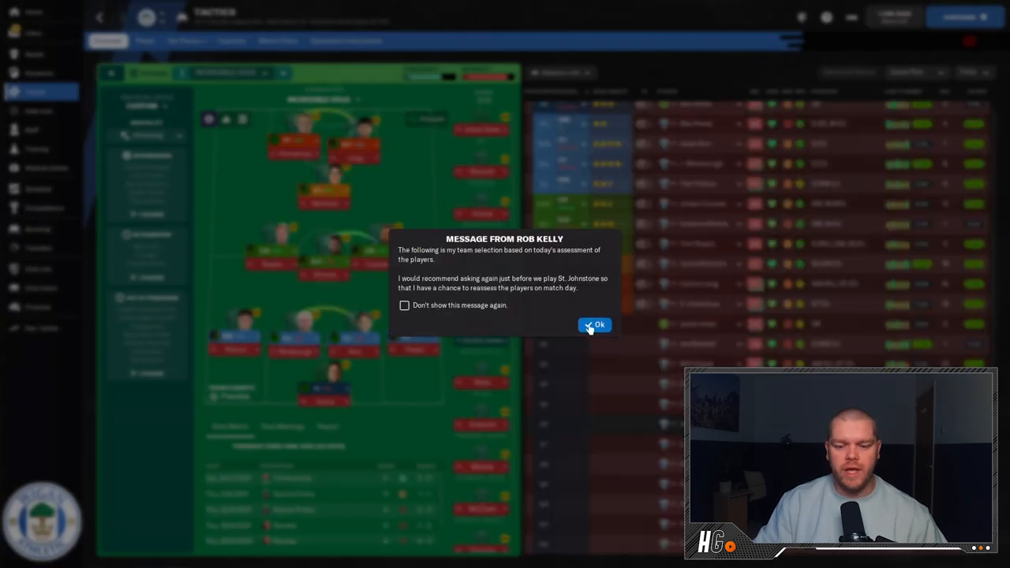
{"action": "left_click", "coordinate": [594, 325]}
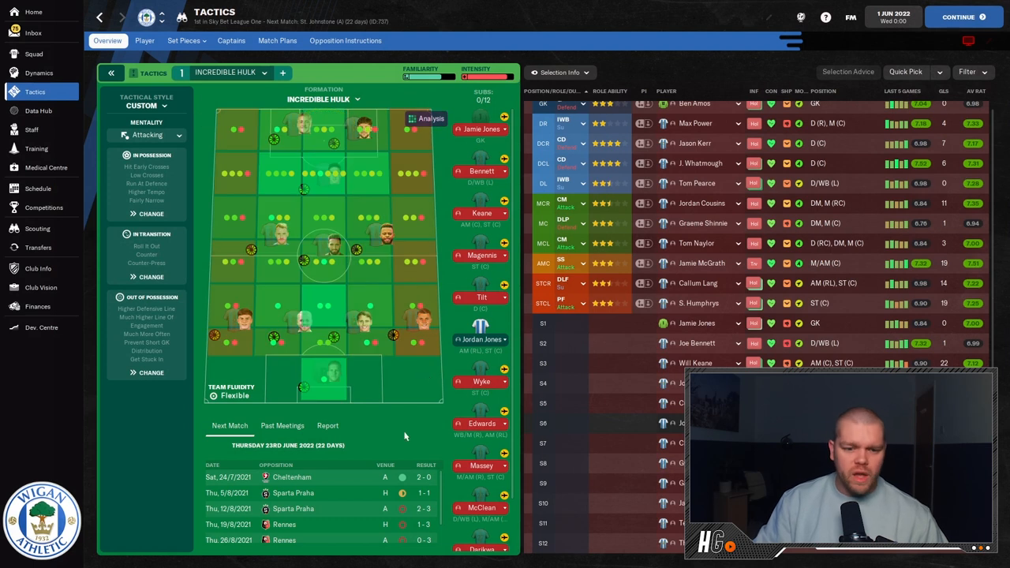
{"action": "mouse_move", "coordinate": [326, 393]}
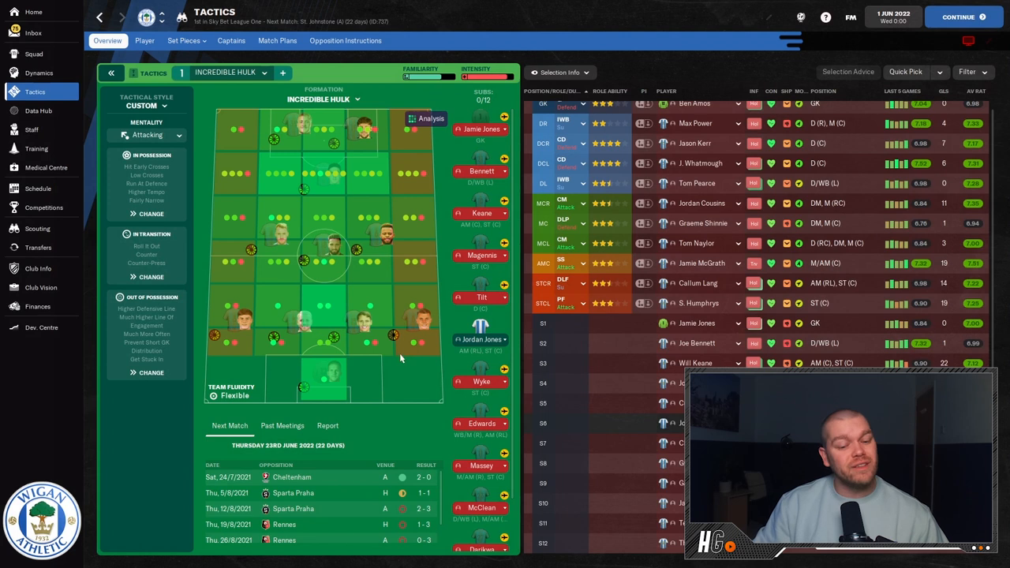
{"action": "mouse_move", "coordinate": [223, 317]}
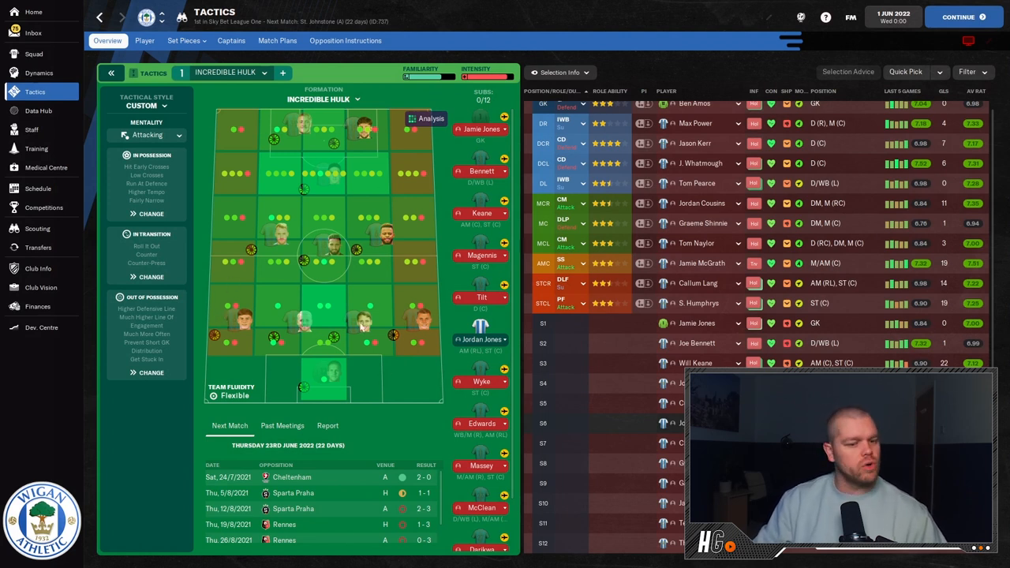
{"action": "mouse_move", "coordinate": [429, 118]}
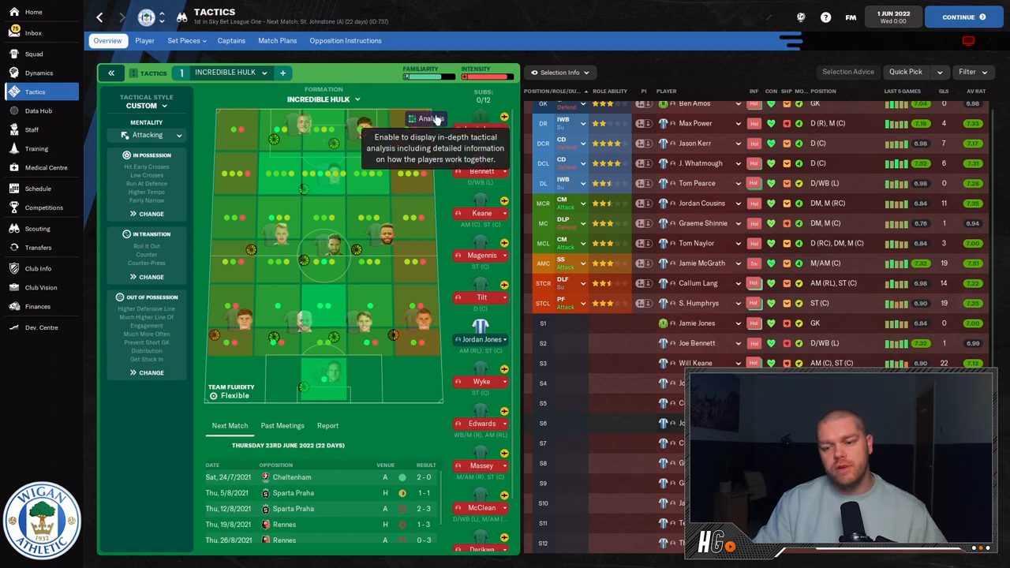
{"action": "left_click", "coordinate": [426, 118]}
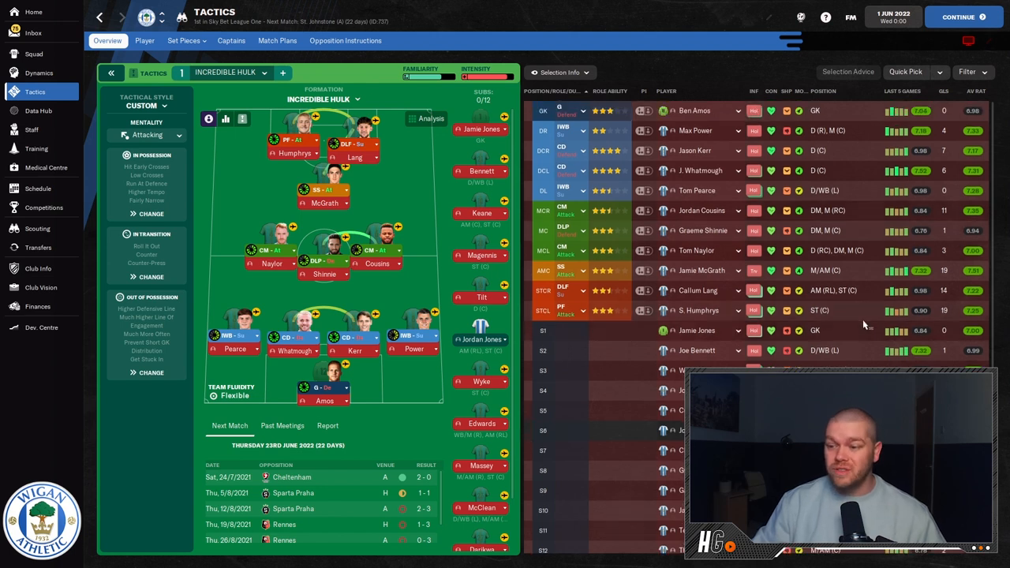
{"action": "mouse_move", "coordinate": [660, 511]}
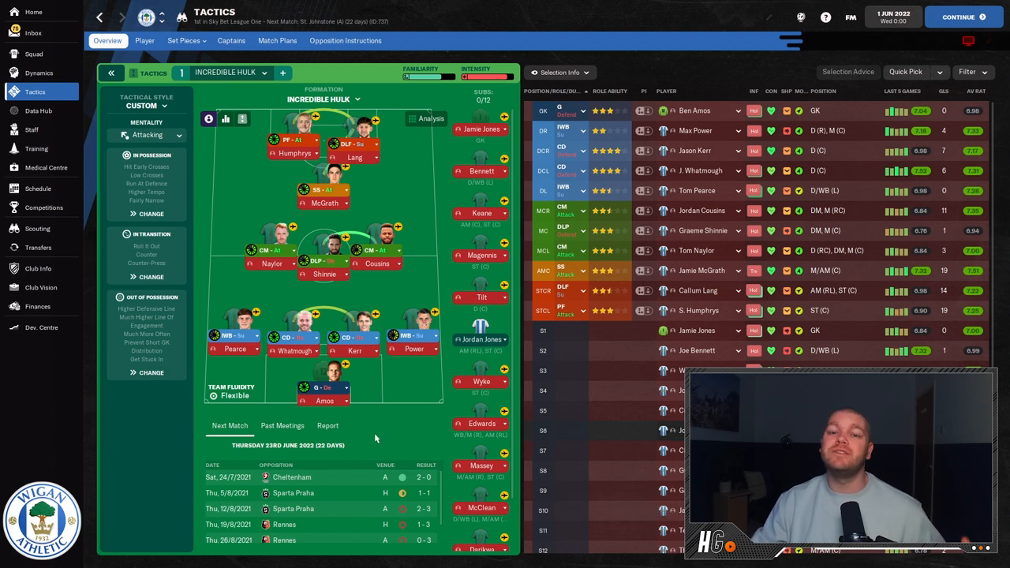
{"action": "mouse_move", "coordinate": [372, 455]}
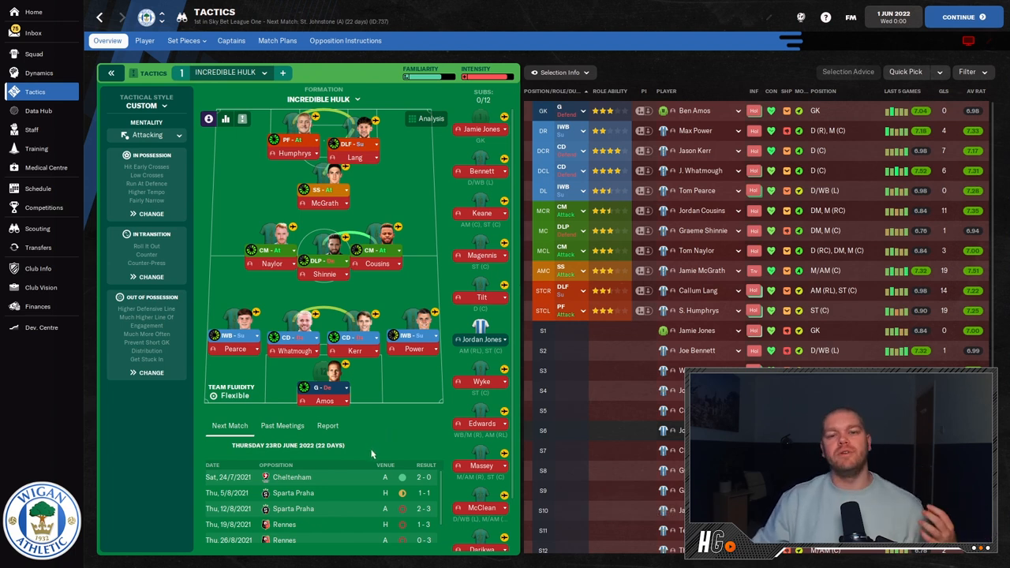